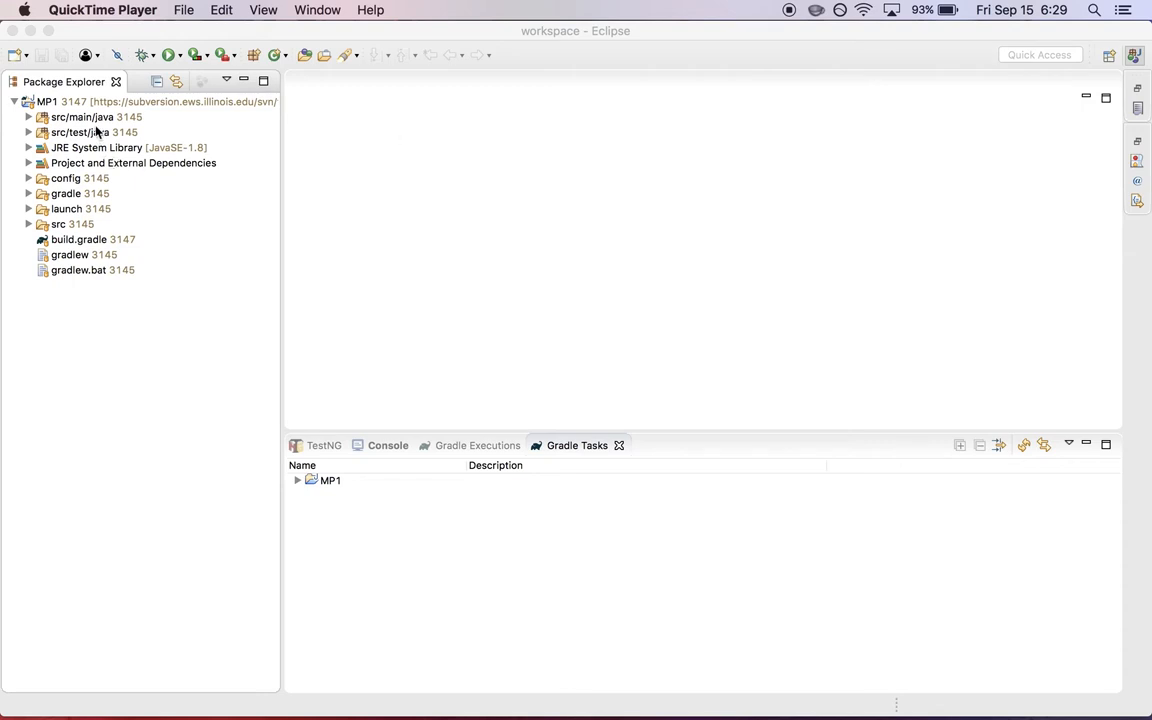
pyautogui.moveTo(130, 104)
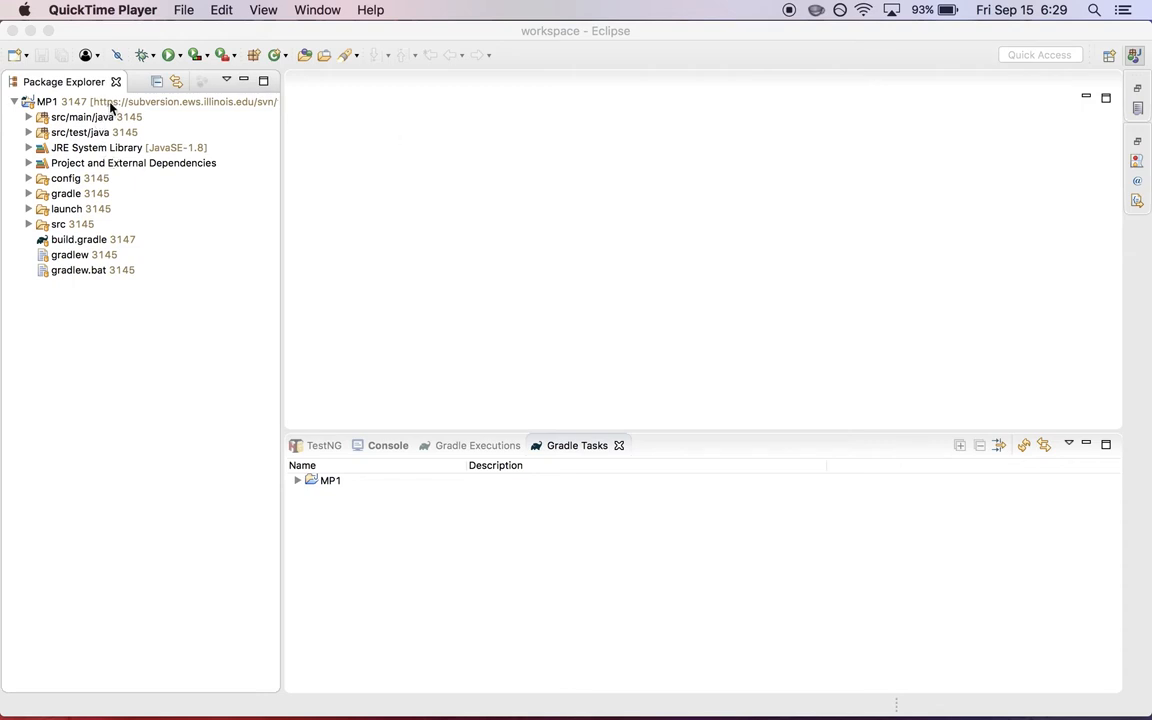
pyautogui.moveTo(124, 116)
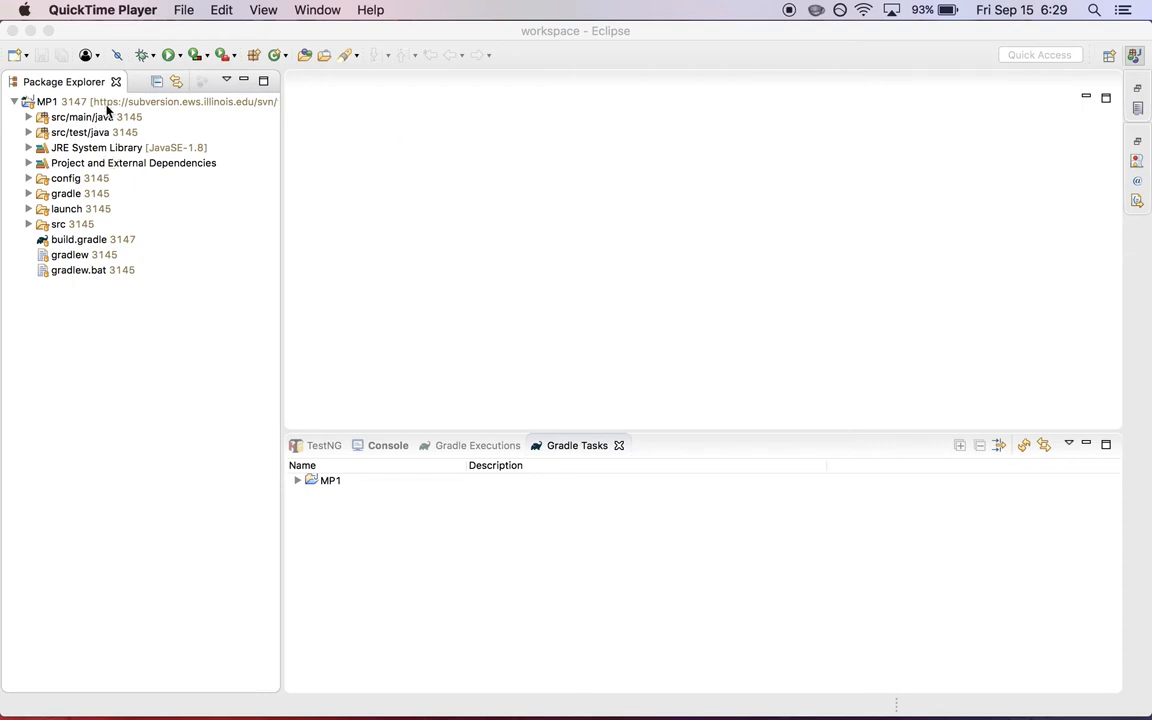
# Expand src/main/java and its default package in MP1, then select Factorial.java
pyautogui.click(84, 116)
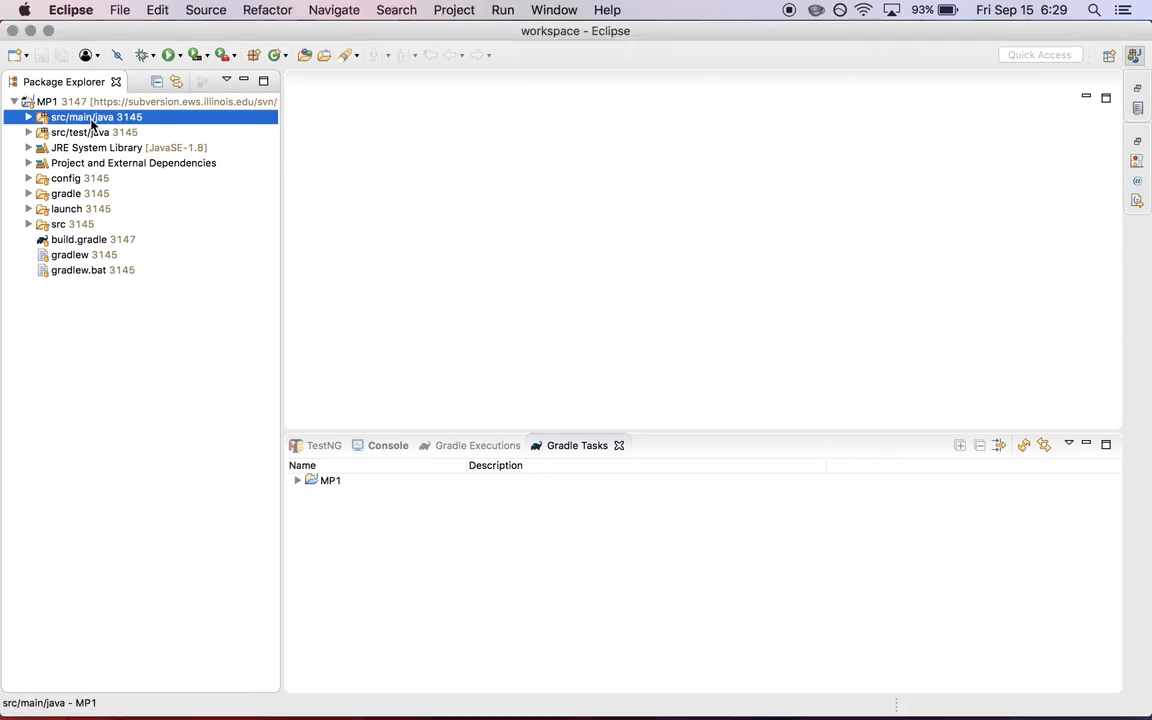
pyautogui.click(78, 132)
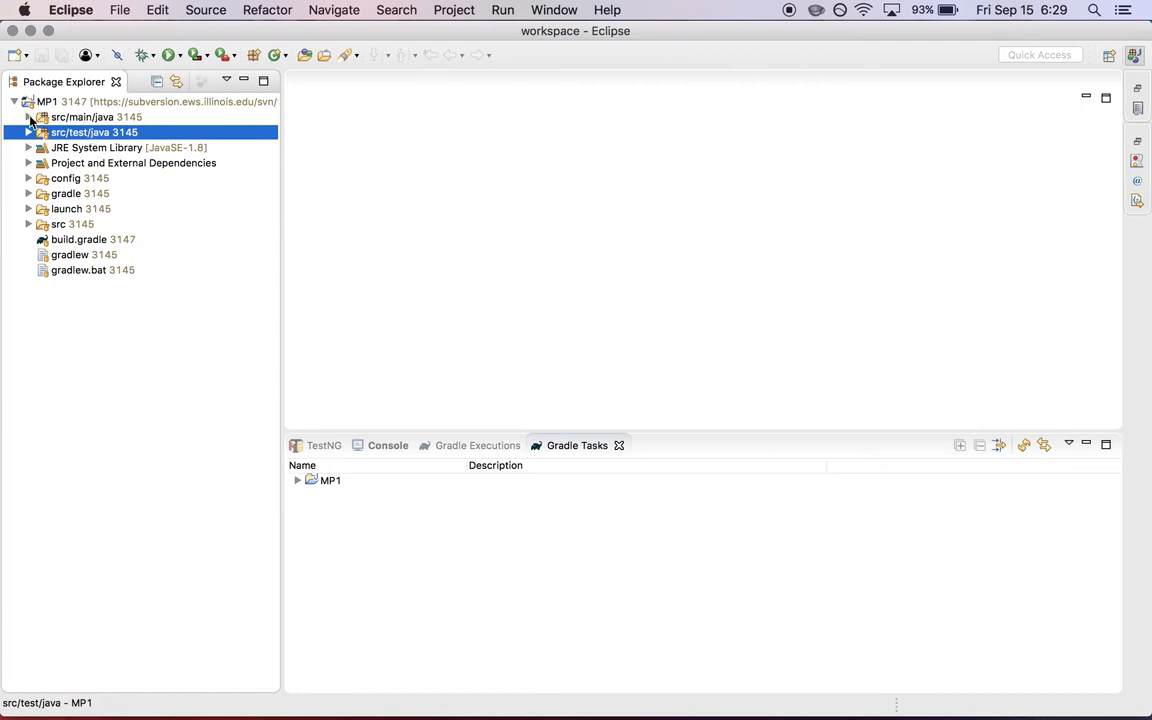
pyautogui.click(72, 116)
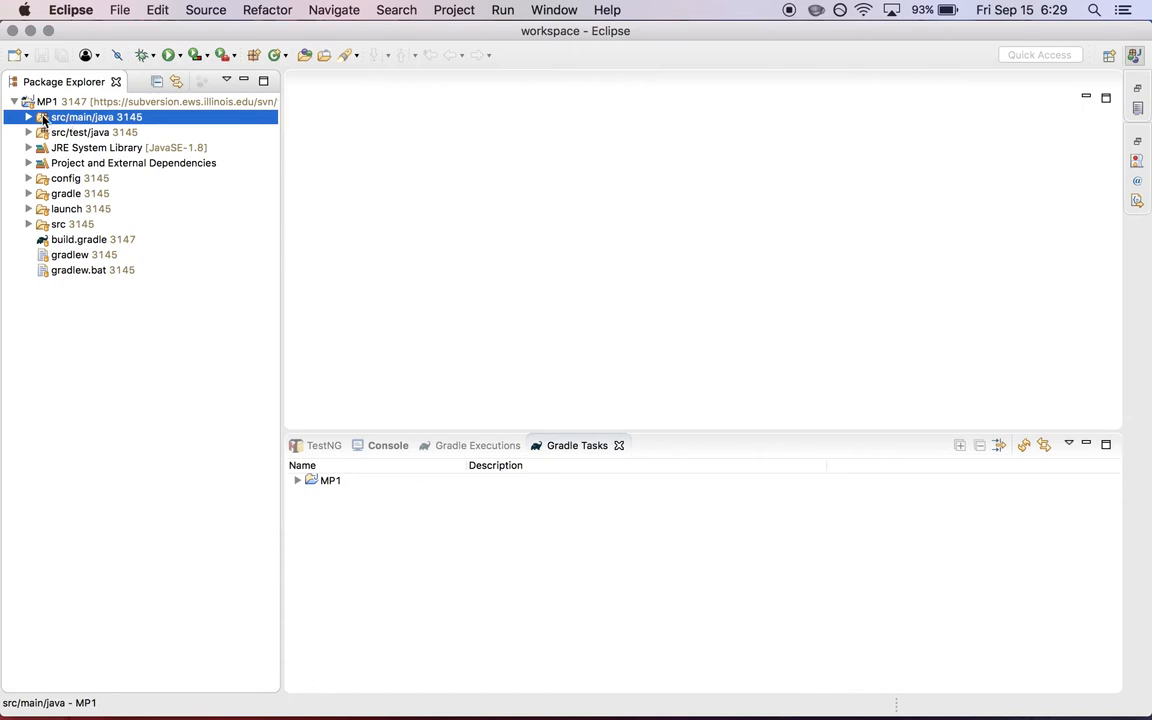
pyautogui.click(12, 118)
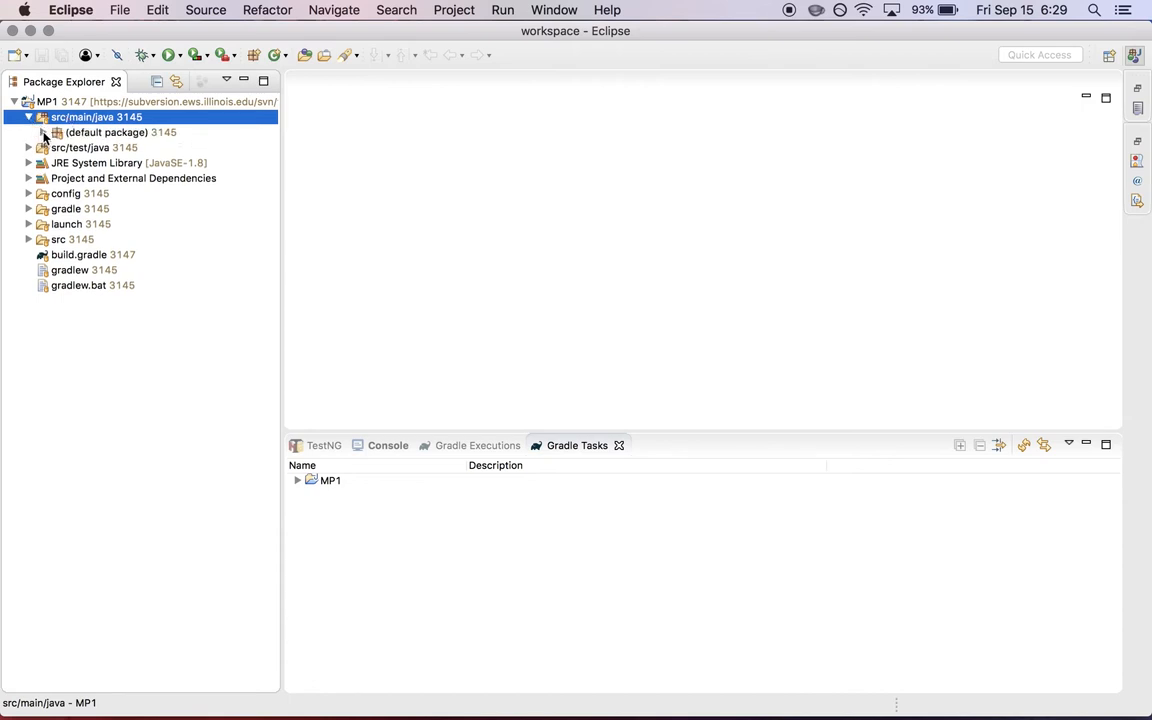
pyautogui.click(52, 134)
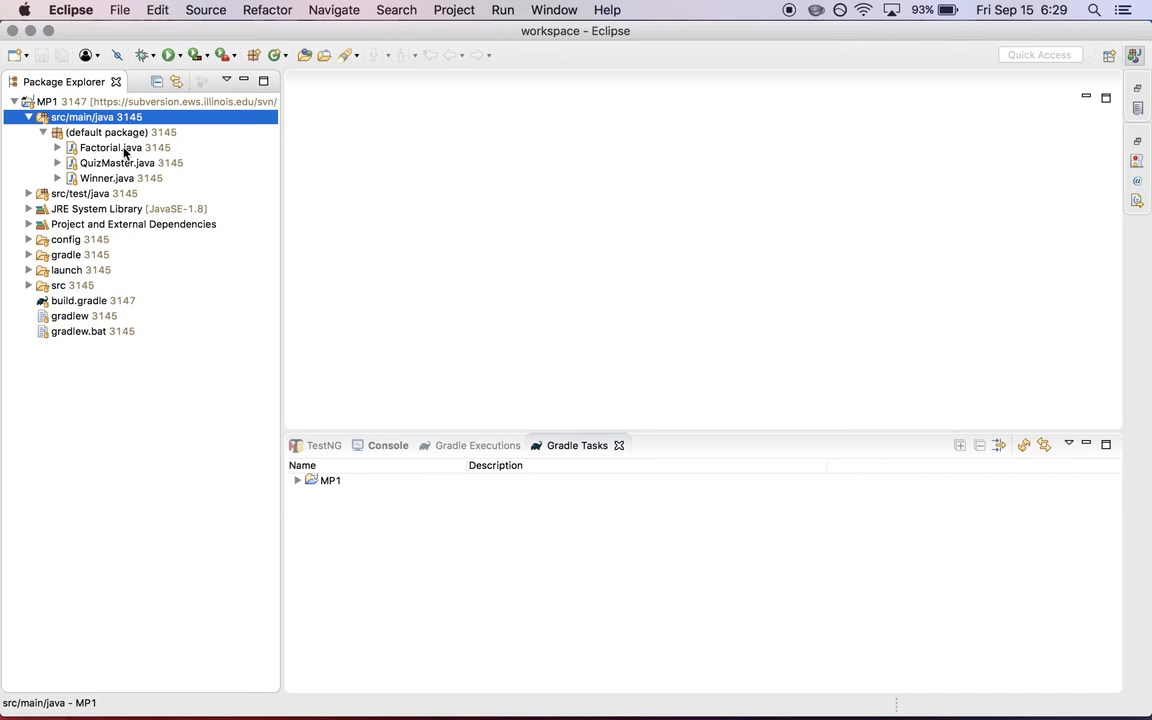
pyautogui.moveTo(140, 158)
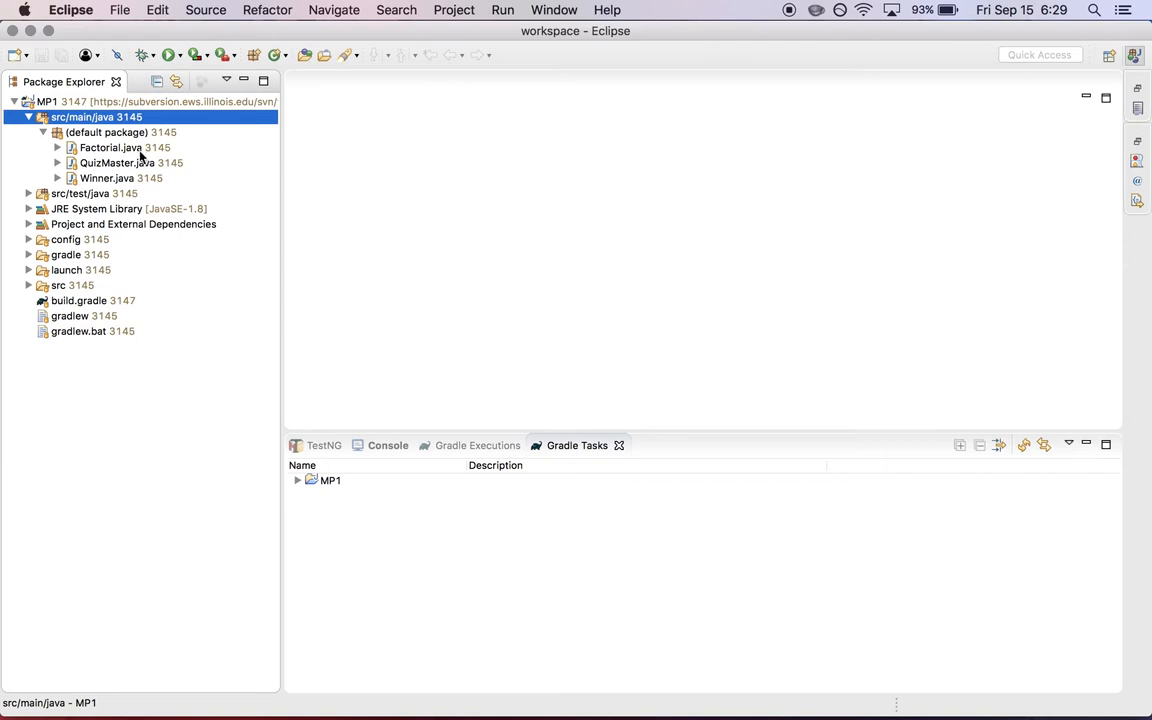
pyautogui.moveTo(138, 164)
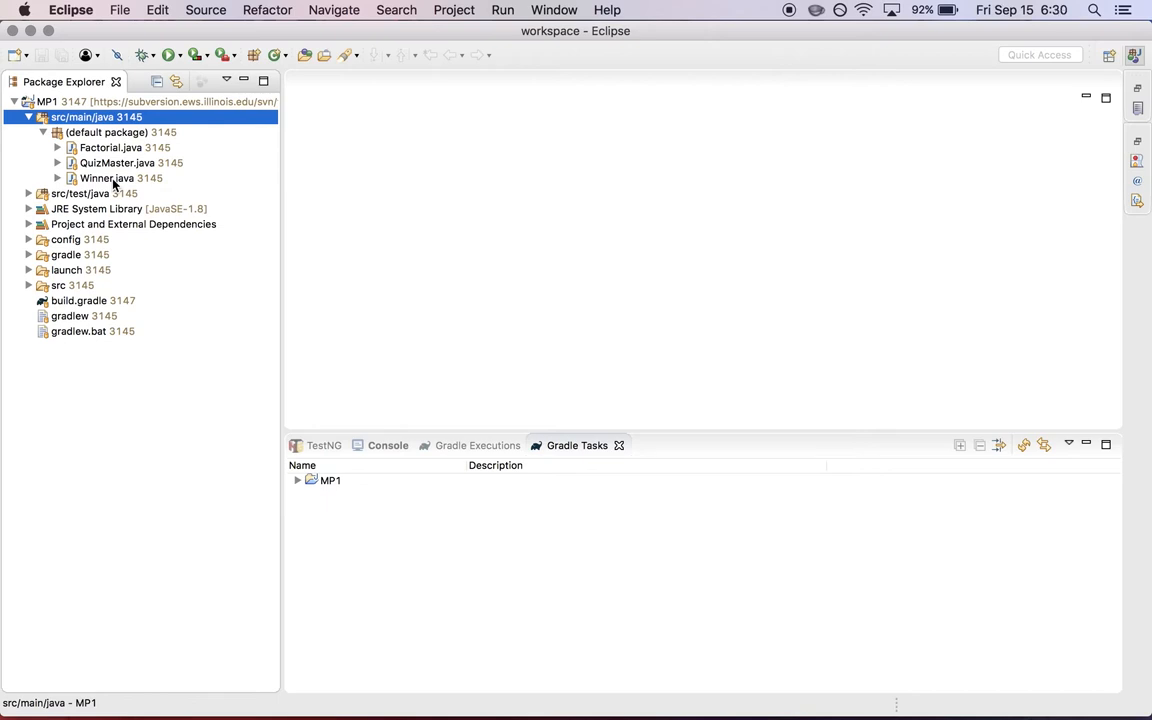
pyautogui.click(110, 148)
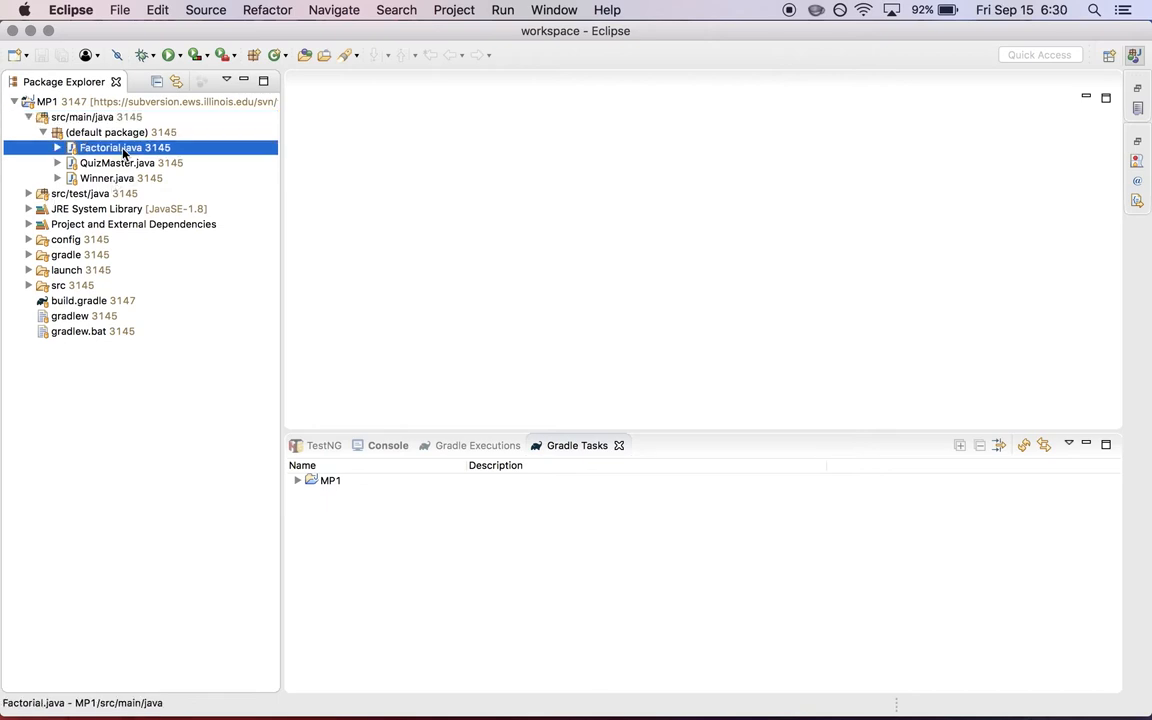
# Open Factorial.java, scroll through its main method, and highlight the 'Write this function.' comment
pyautogui.doubleClick(116, 148)
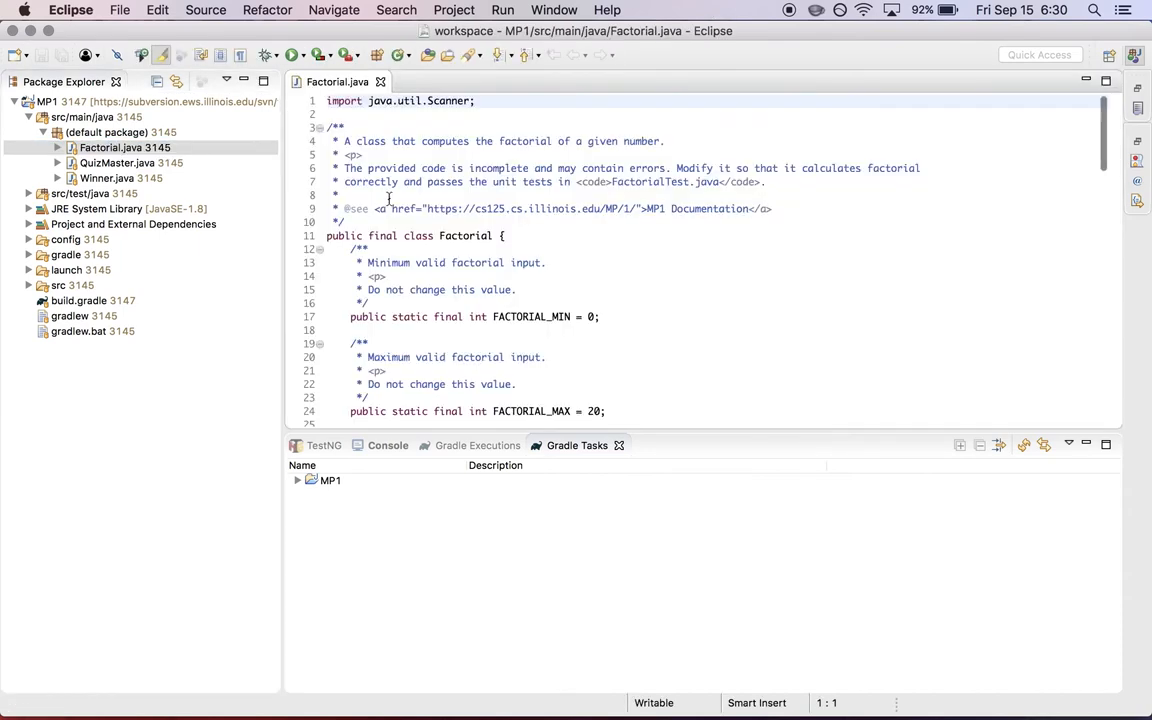
pyautogui.scroll(-3)
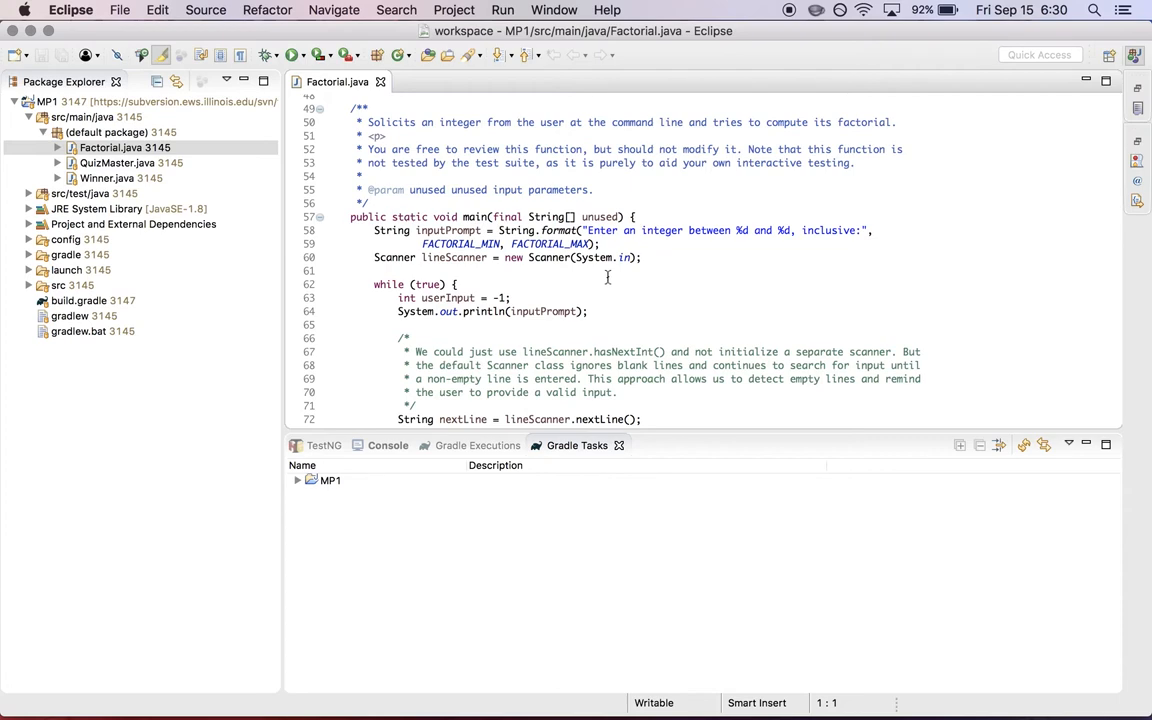
pyautogui.scroll(-3)
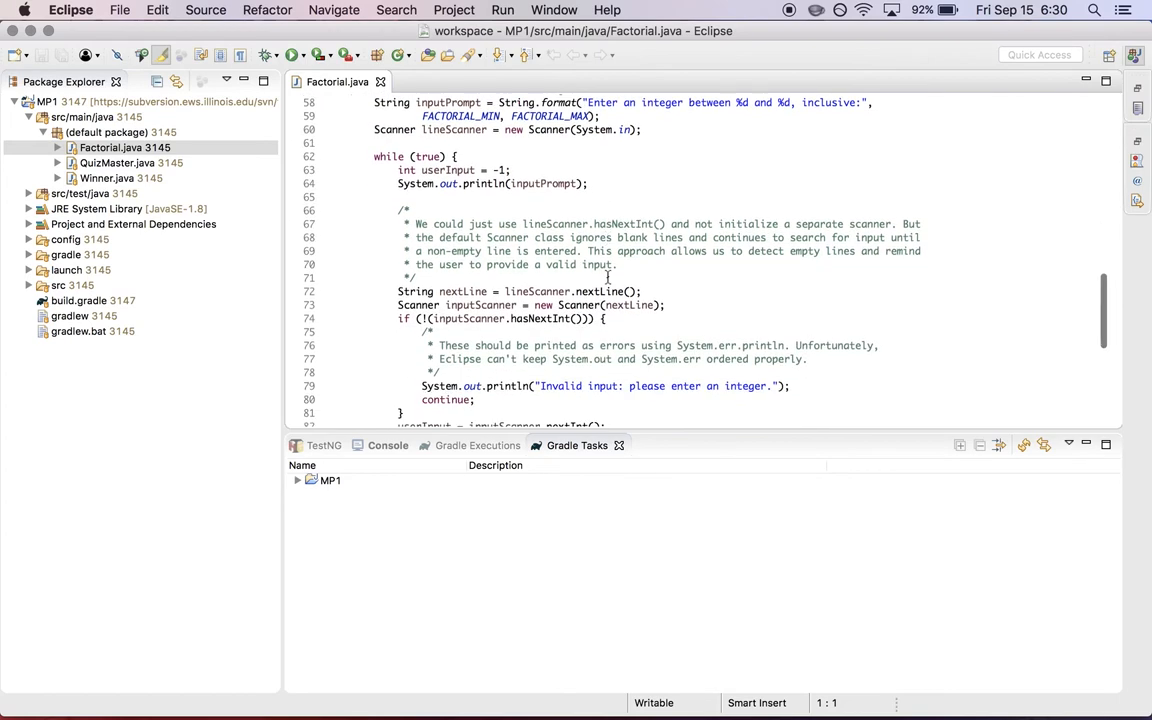
pyautogui.scroll(-3)
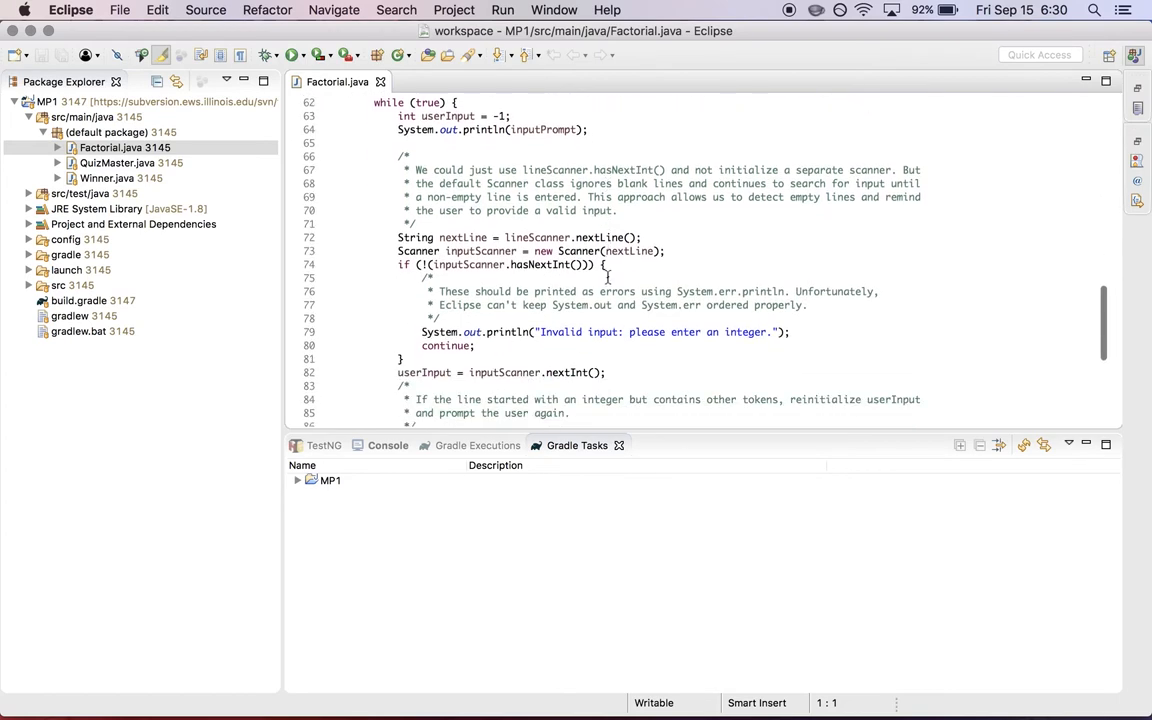
pyautogui.scroll(-3)
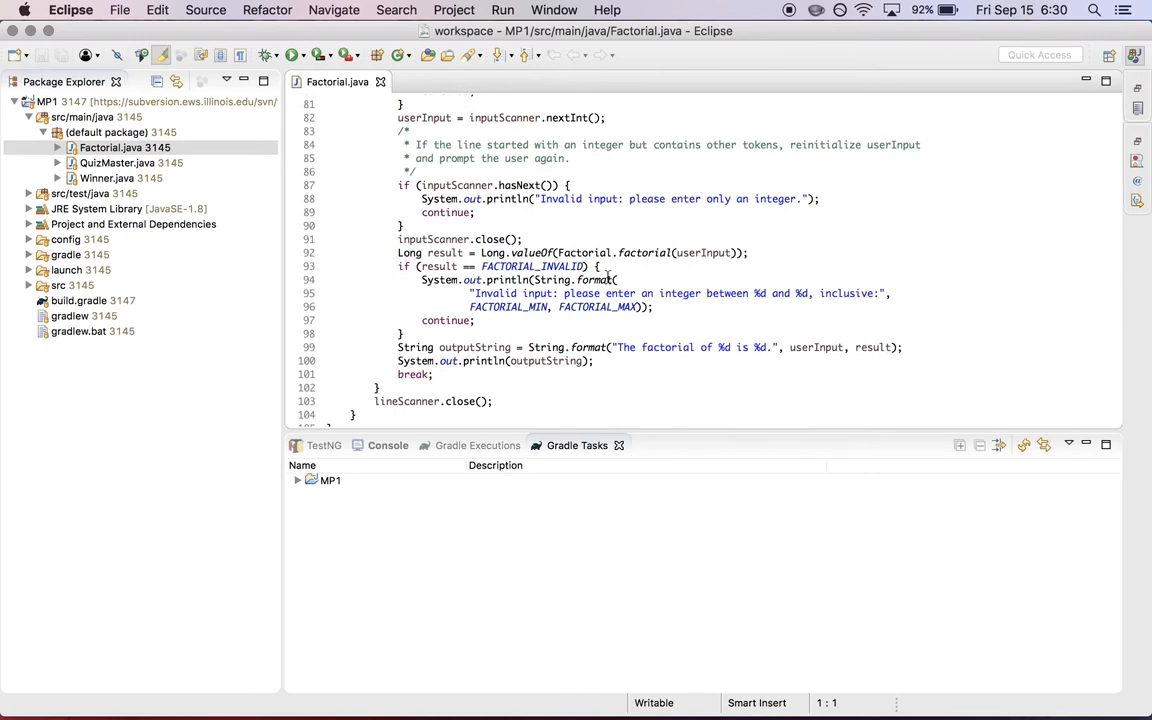
pyautogui.scroll(-3)
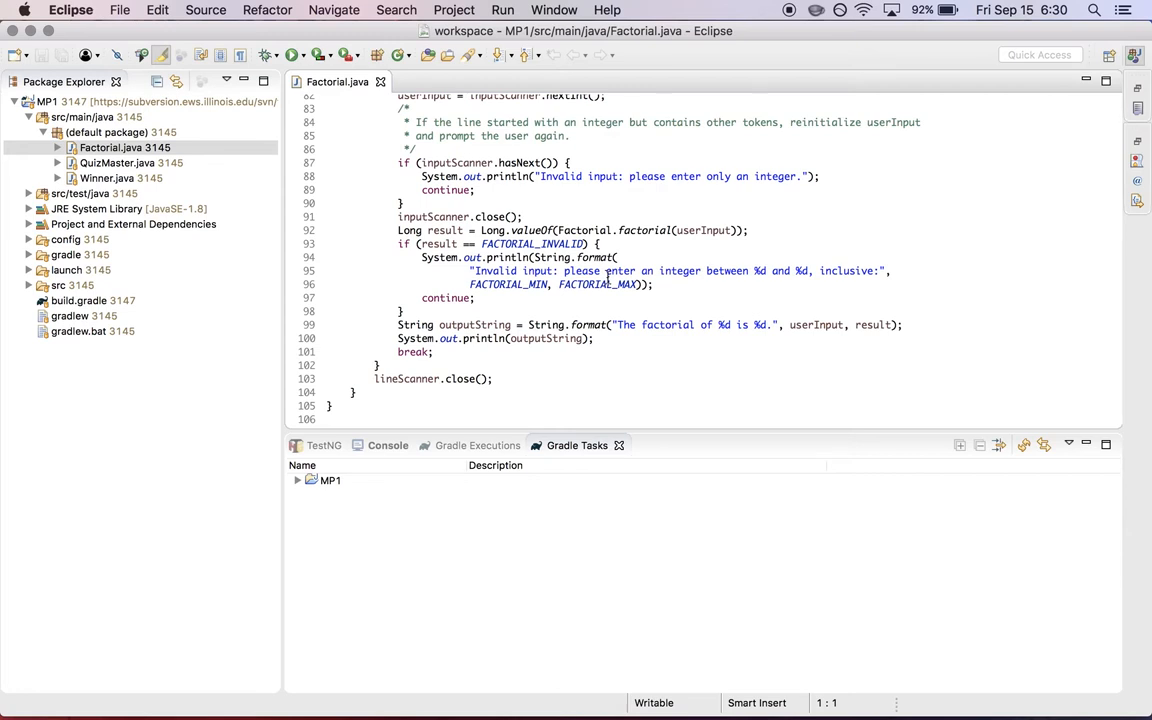
pyautogui.scroll(3)
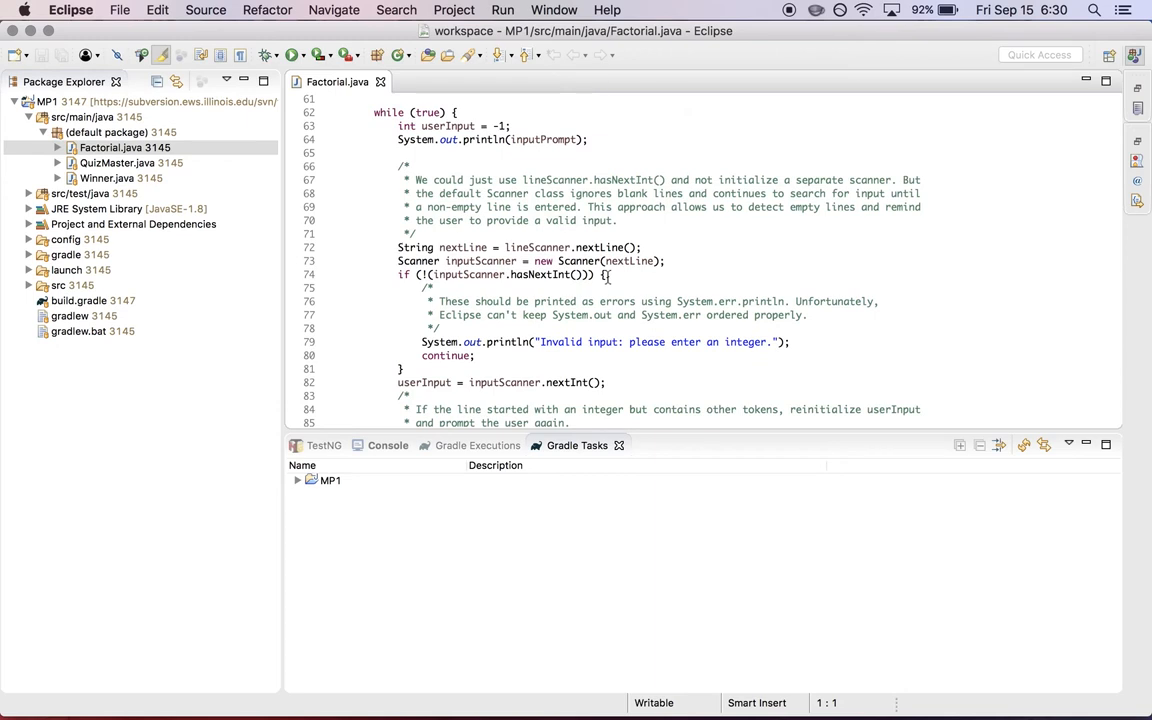
pyautogui.scroll(3)
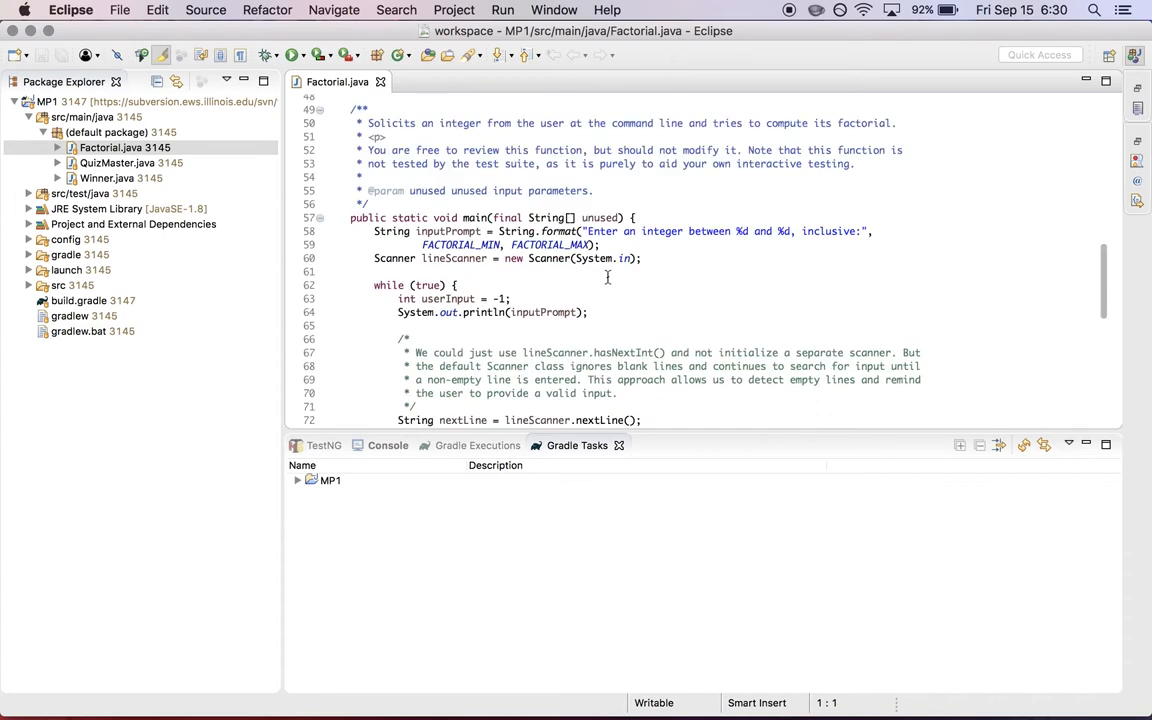
pyautogui.scroll(3)
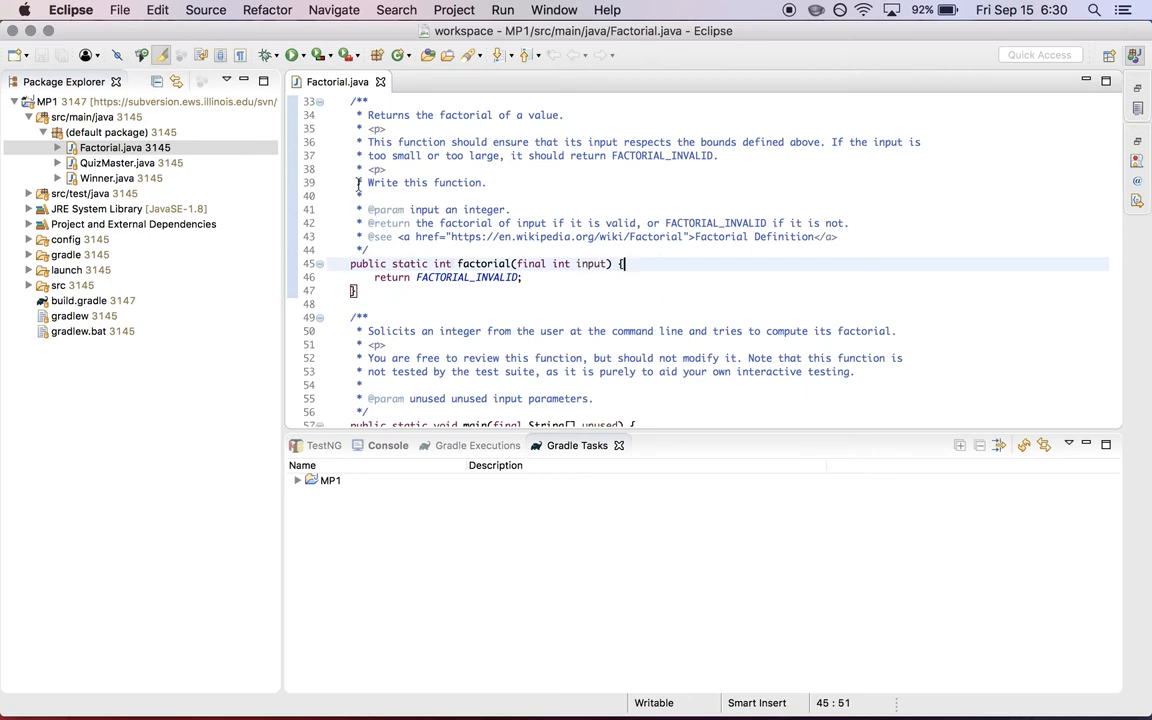
pyautogui.tripleClick(428, 182)
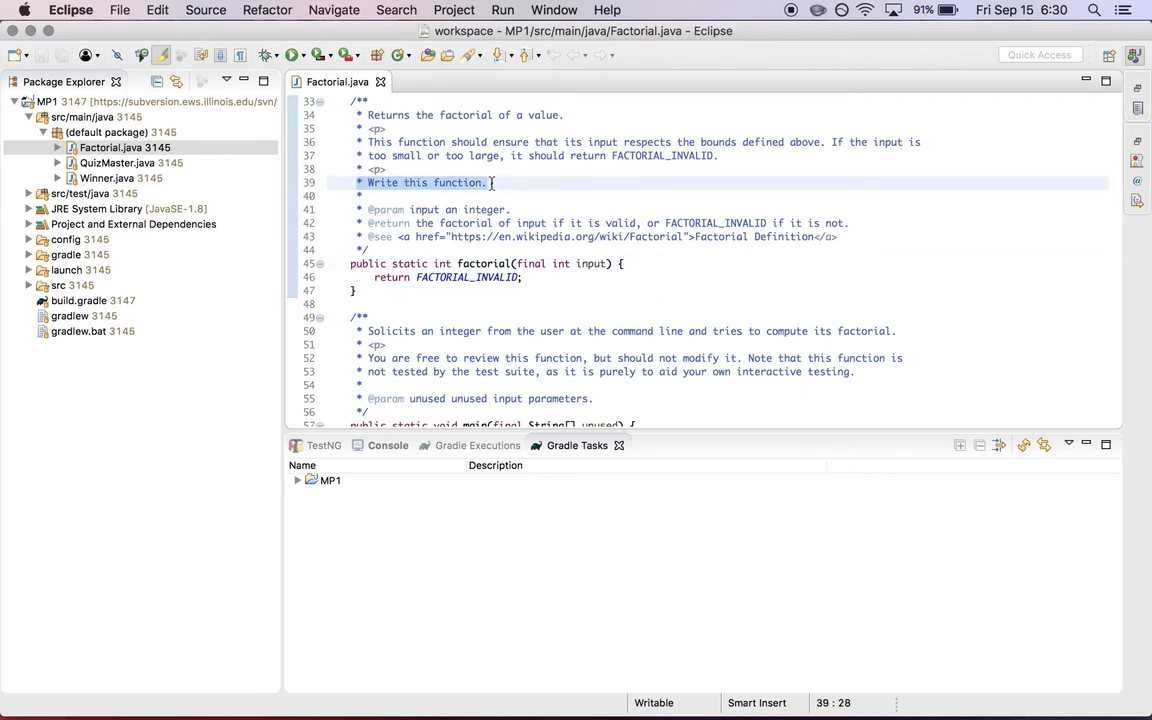
pyautogui.moveTo(156, 178)
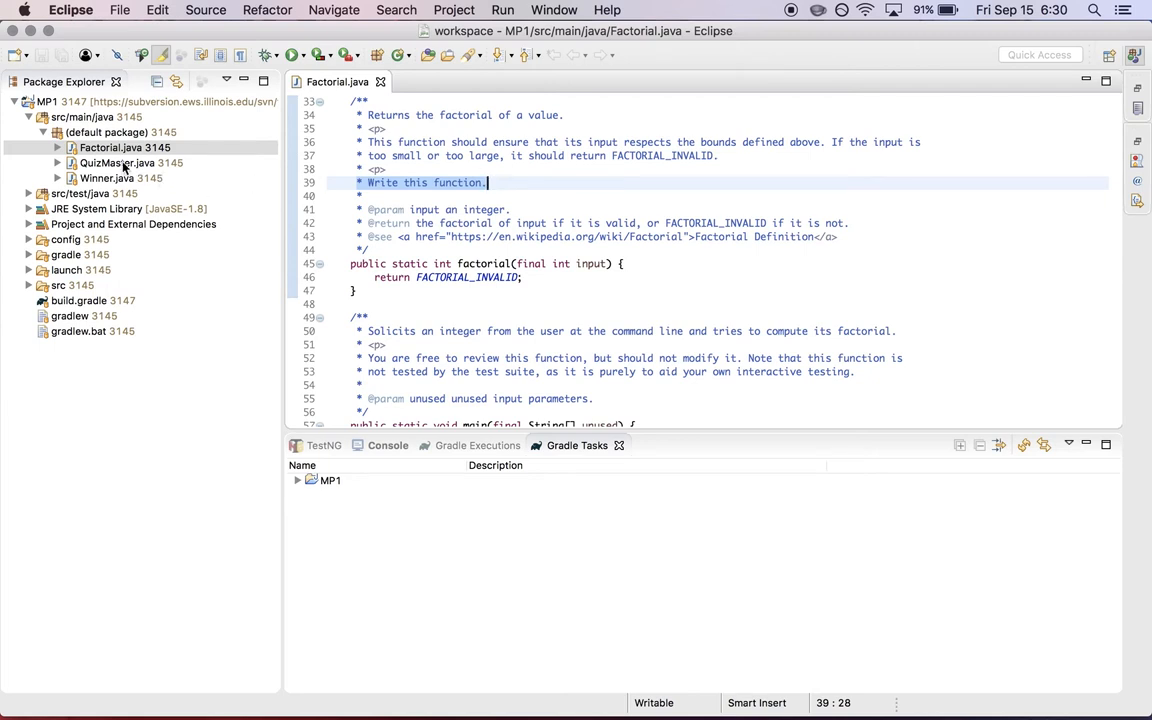
# Open QuizMaster.java and scroll through its main quiz flow and the computeScore stub
pyautogui.doubleClick(116, 164)
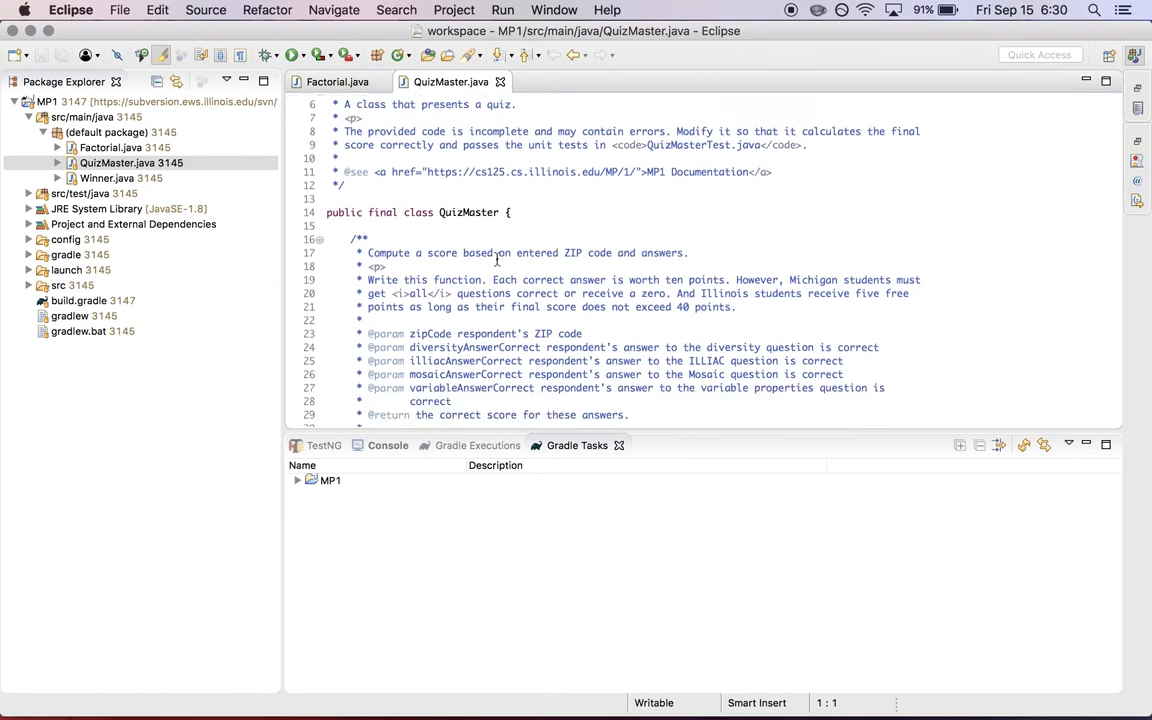
pyautogui.scroll(-3)
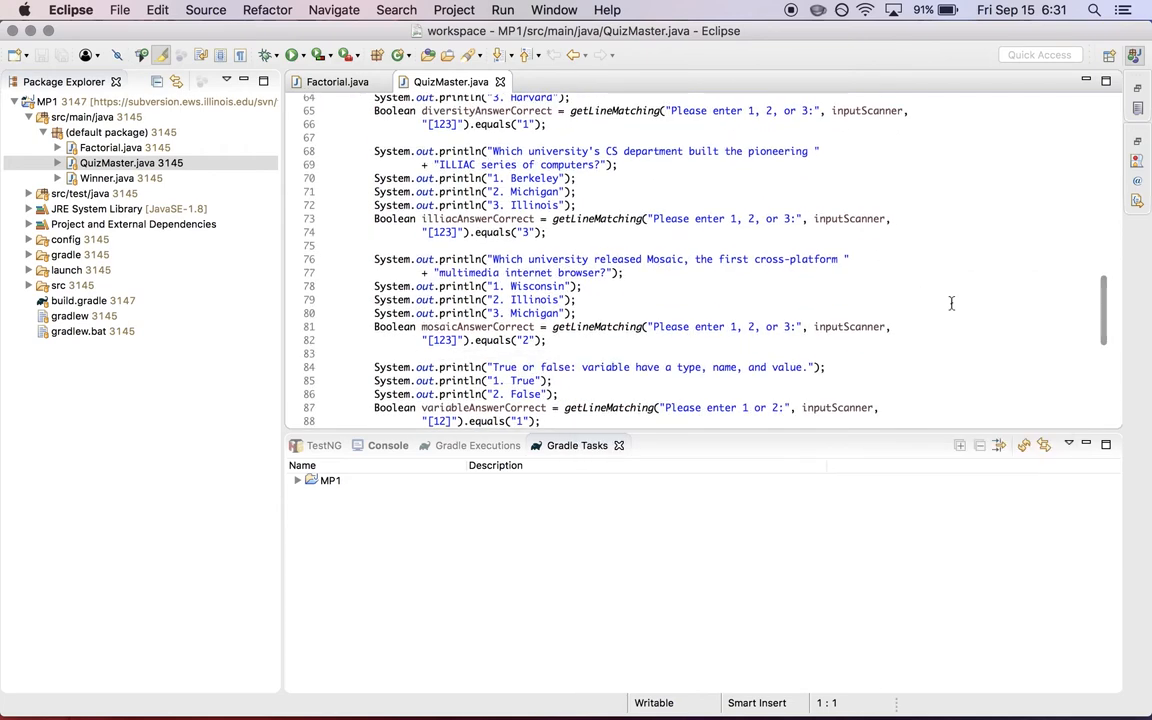
pyautogui.scroll(-3)
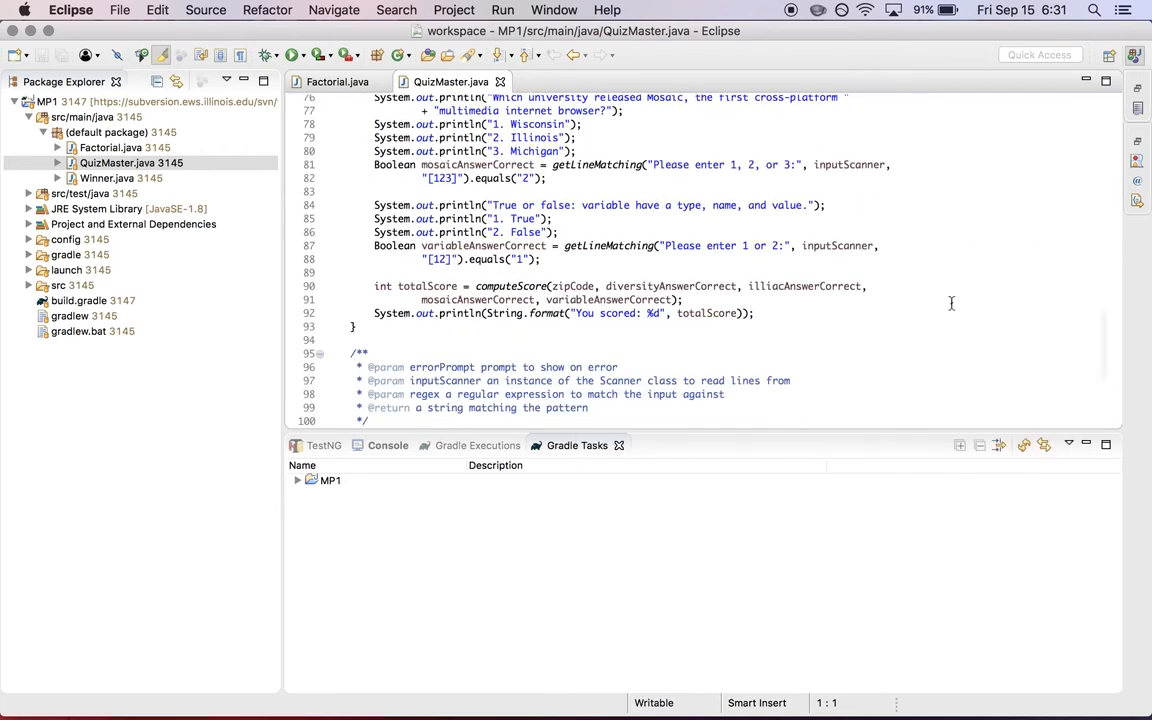
pyautogui.moveTo(510, 286)
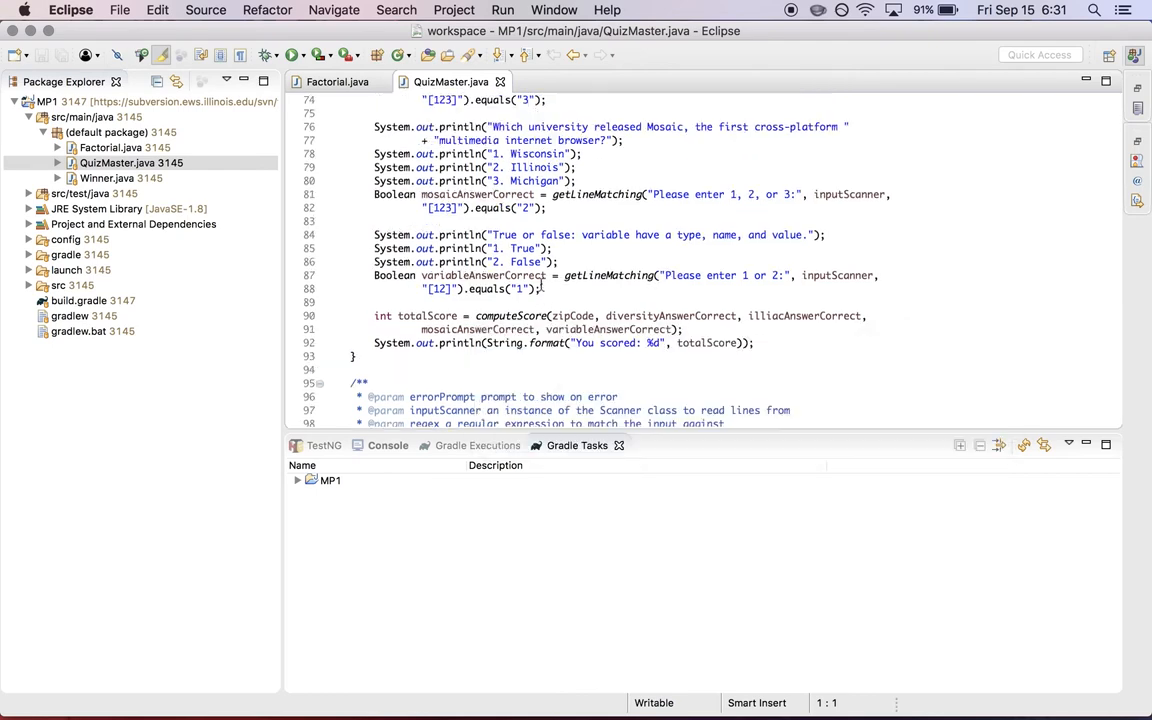
pyautogui.scroll(3)
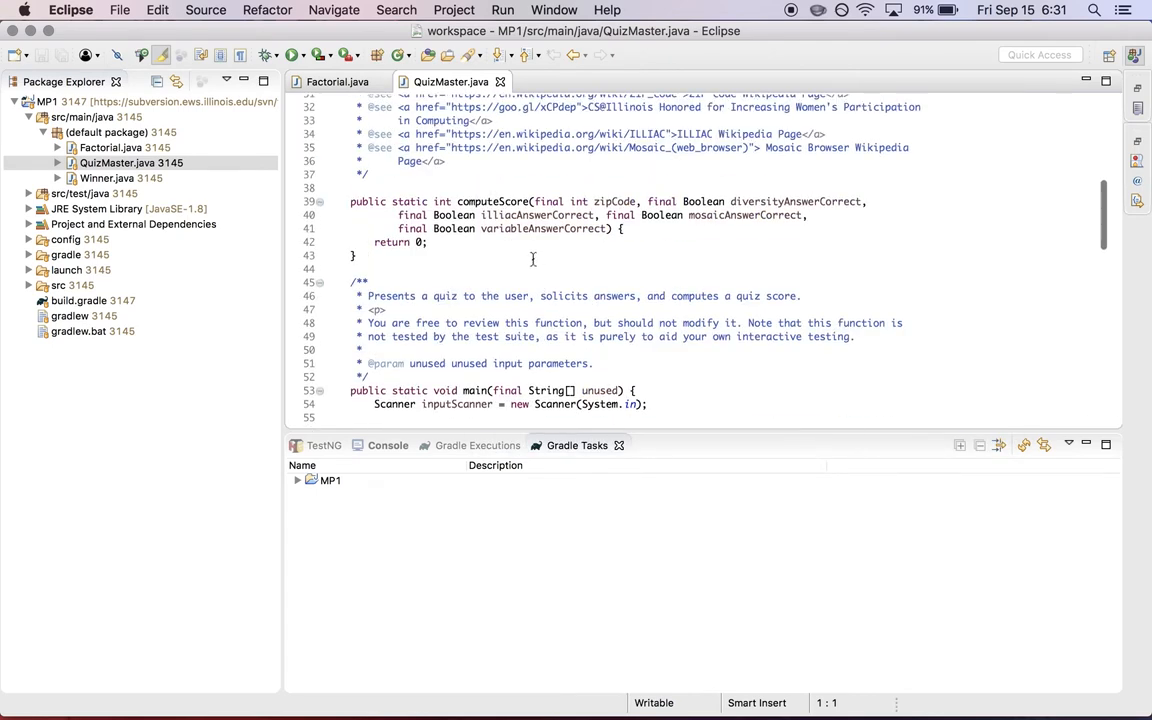
pyautogui.scroll(3)
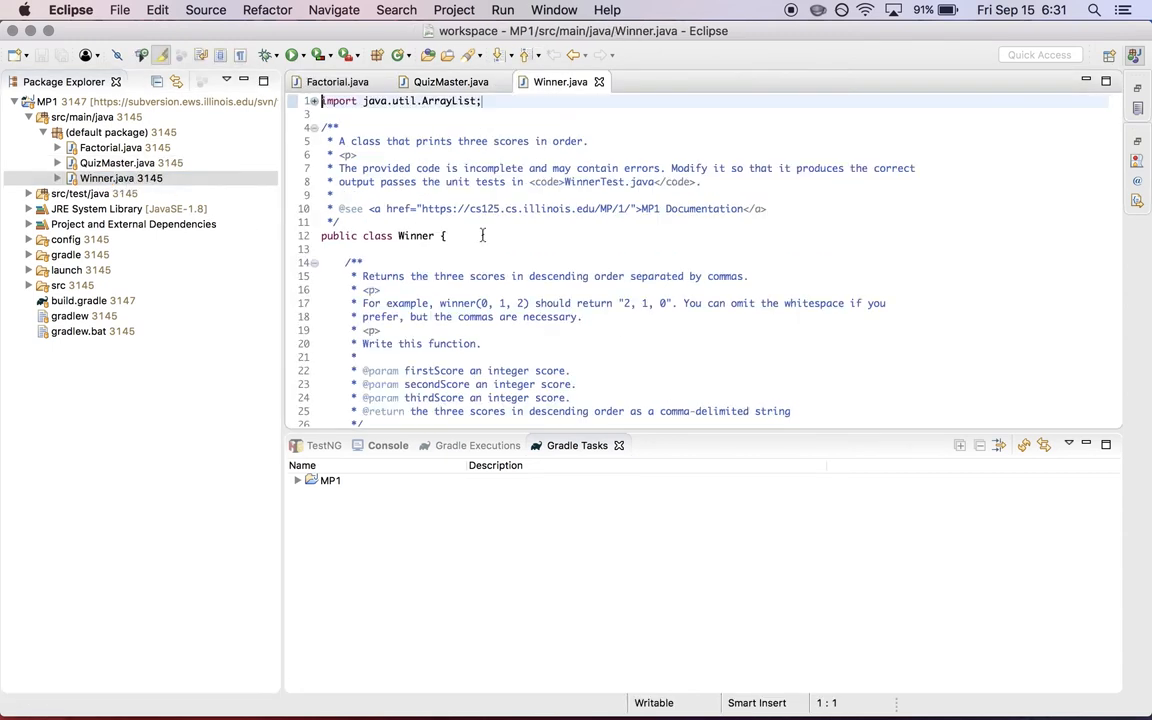
pyautogui.scroll(-3)
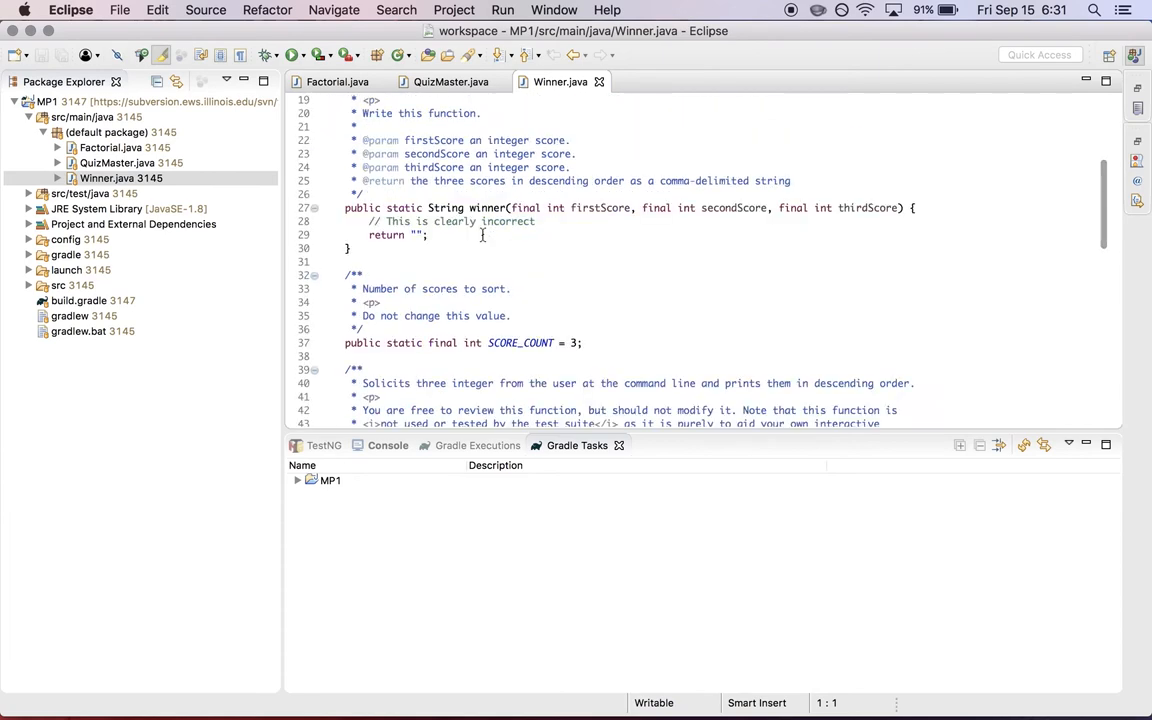
pyautogui.scroll(-3)
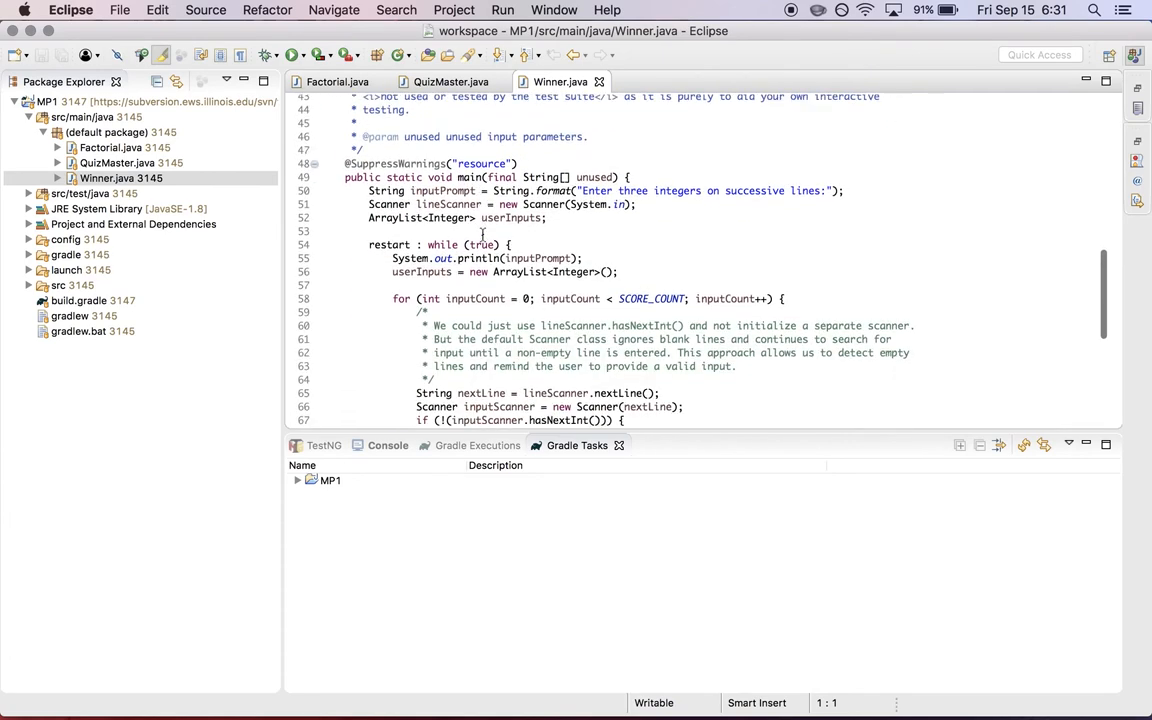
pyautogui.scroll(-3)
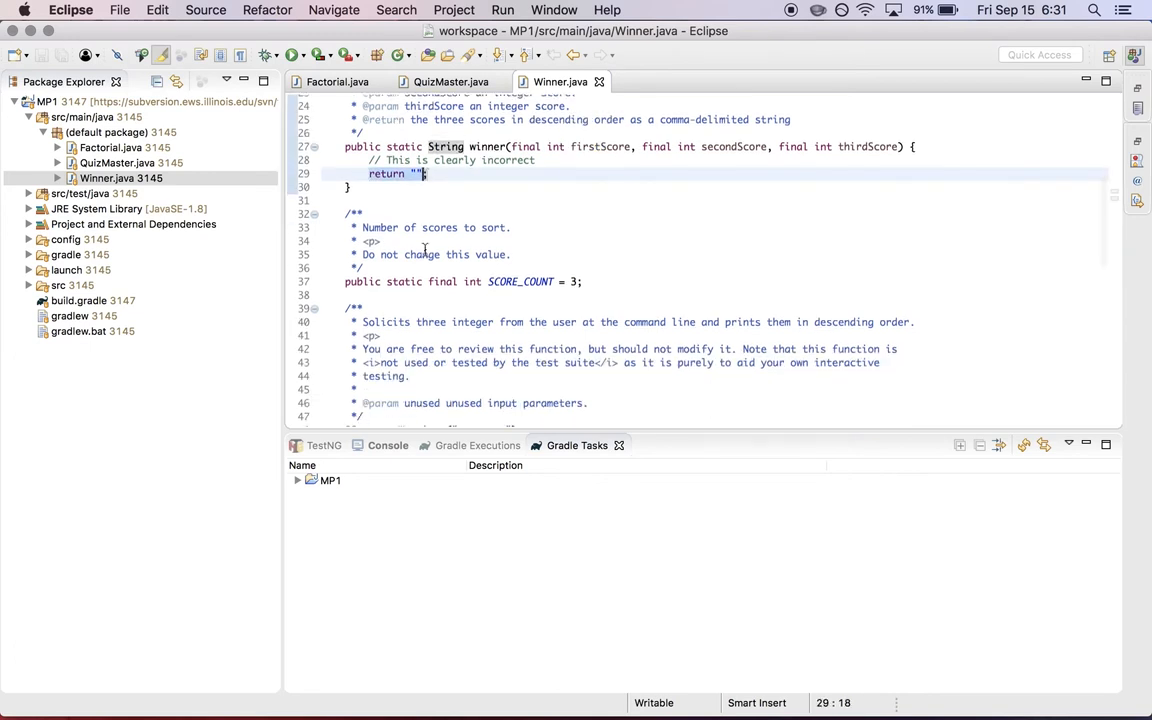
pyautogui.scroll(-3)
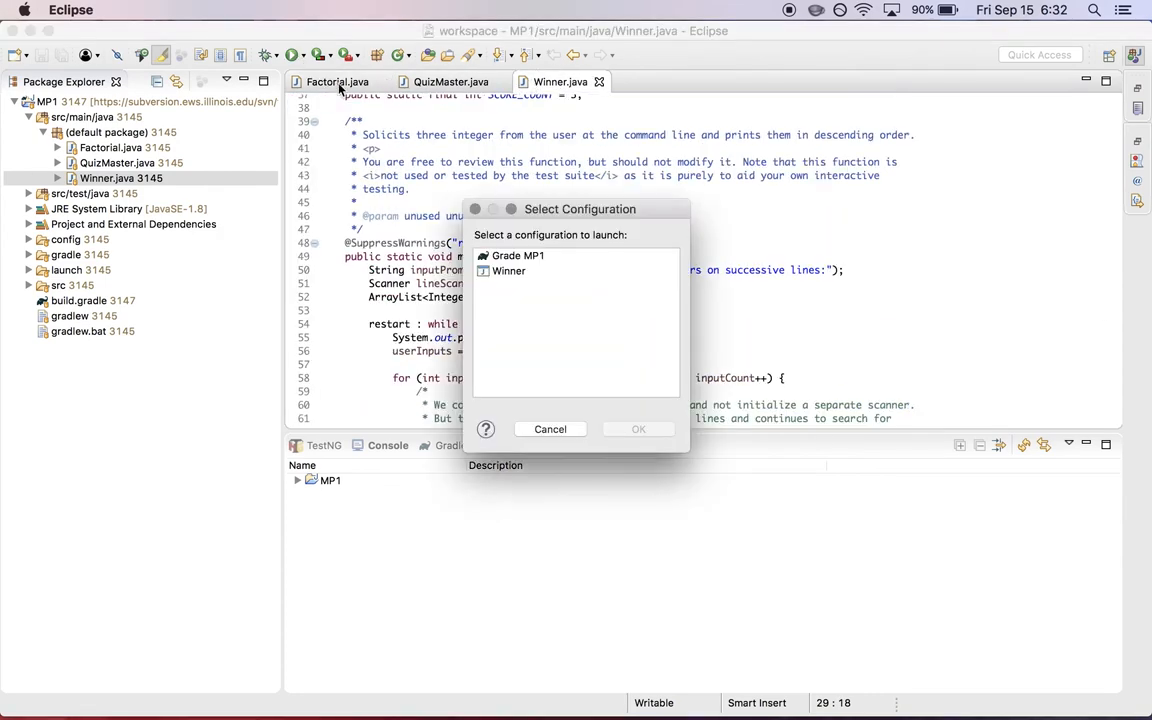
# Dismiss the Select Configuration dialog and launch Winner via Run As > Java Application
pyautogui.click(508, 272)
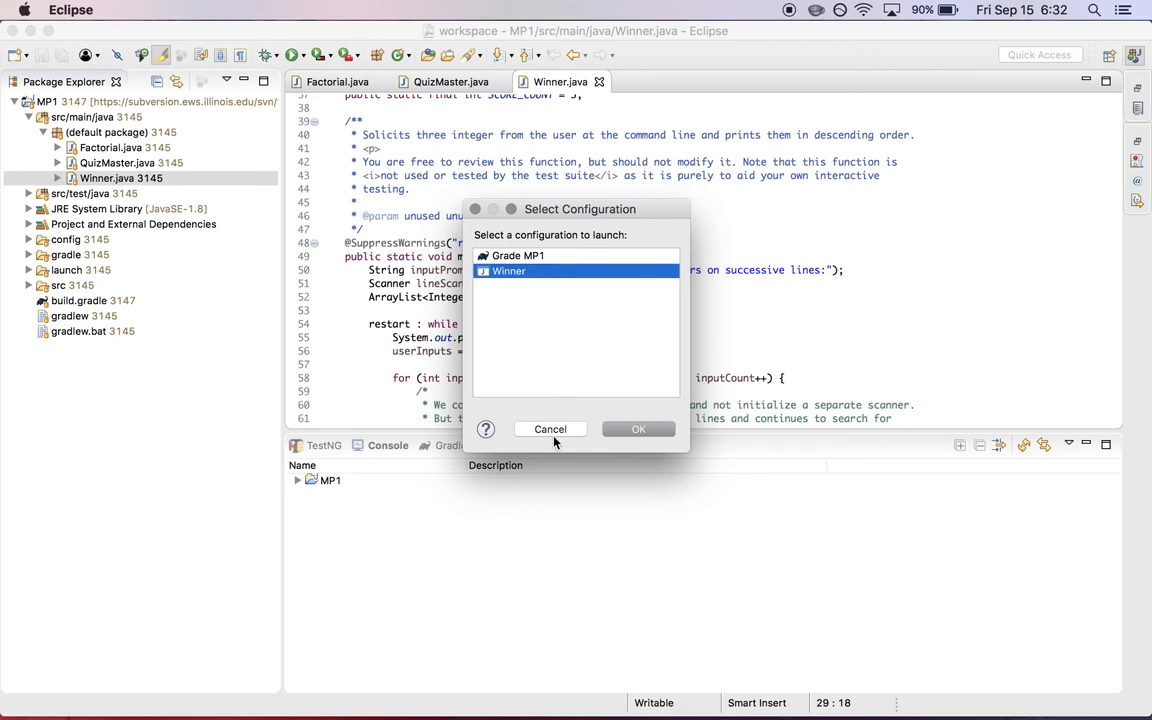
pyautogui.click(550, 428)
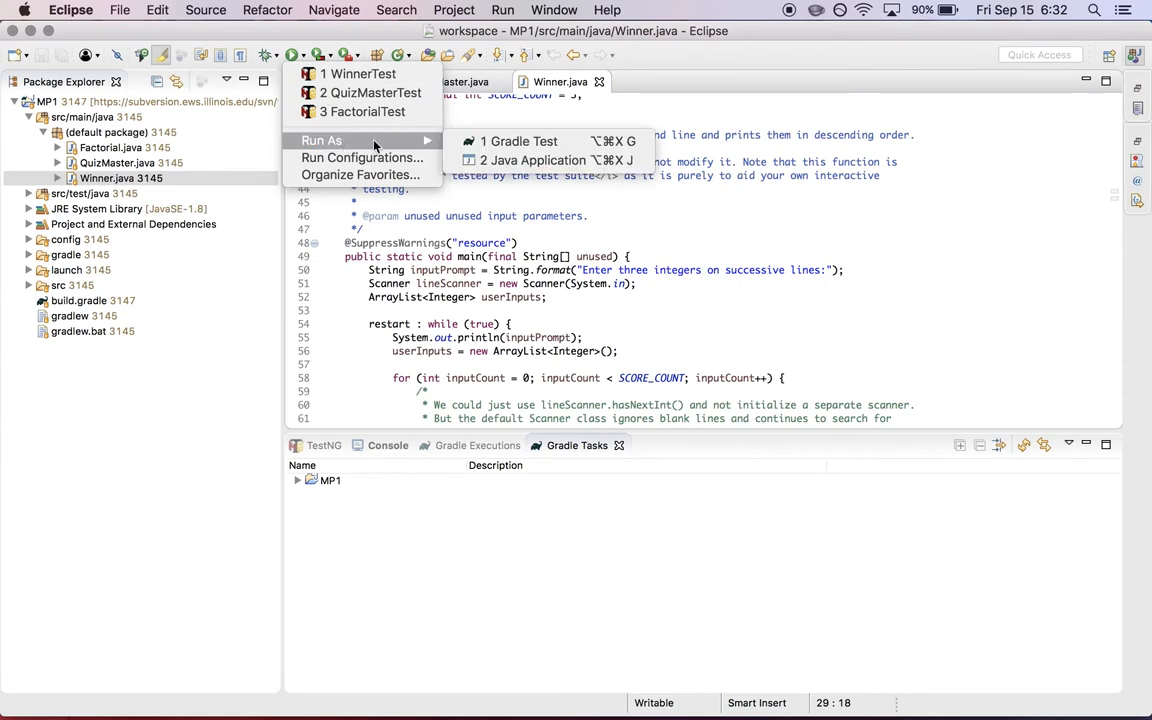
pyautogui.click(532, 160)
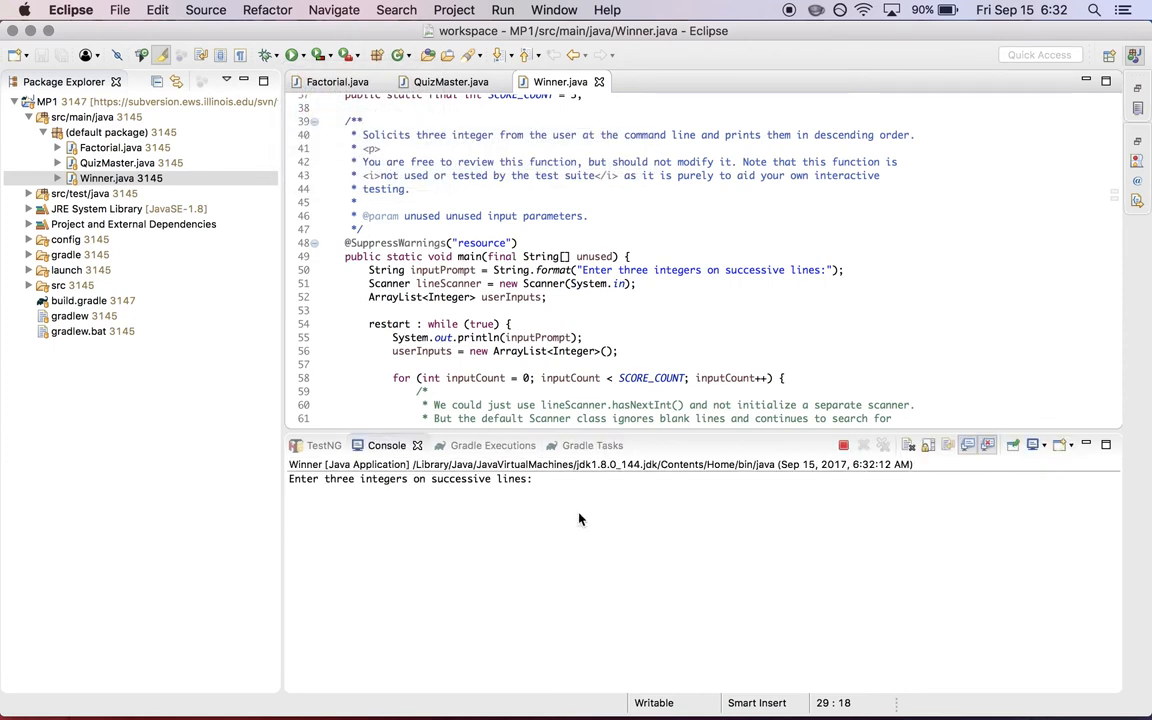
# Enter 1, 2, 3 and 4, 5, 6 into Winner's Console, then terminate the run
pyautogui.click(440, 498)
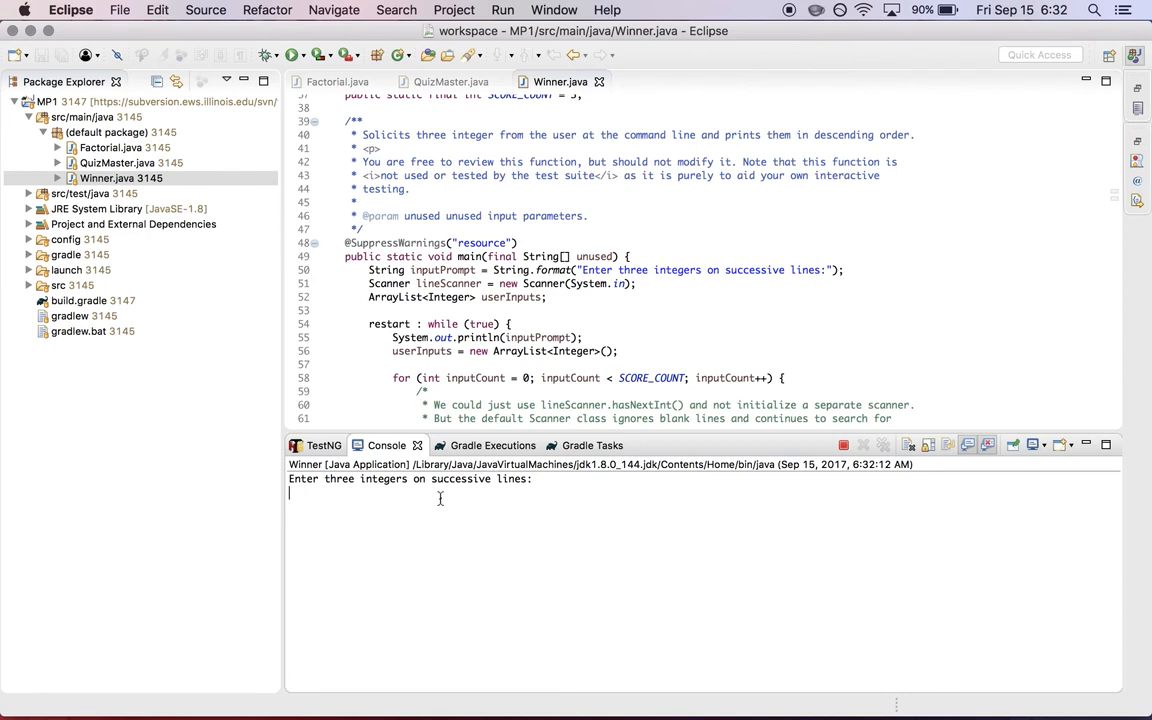
pyautogui.write('1')
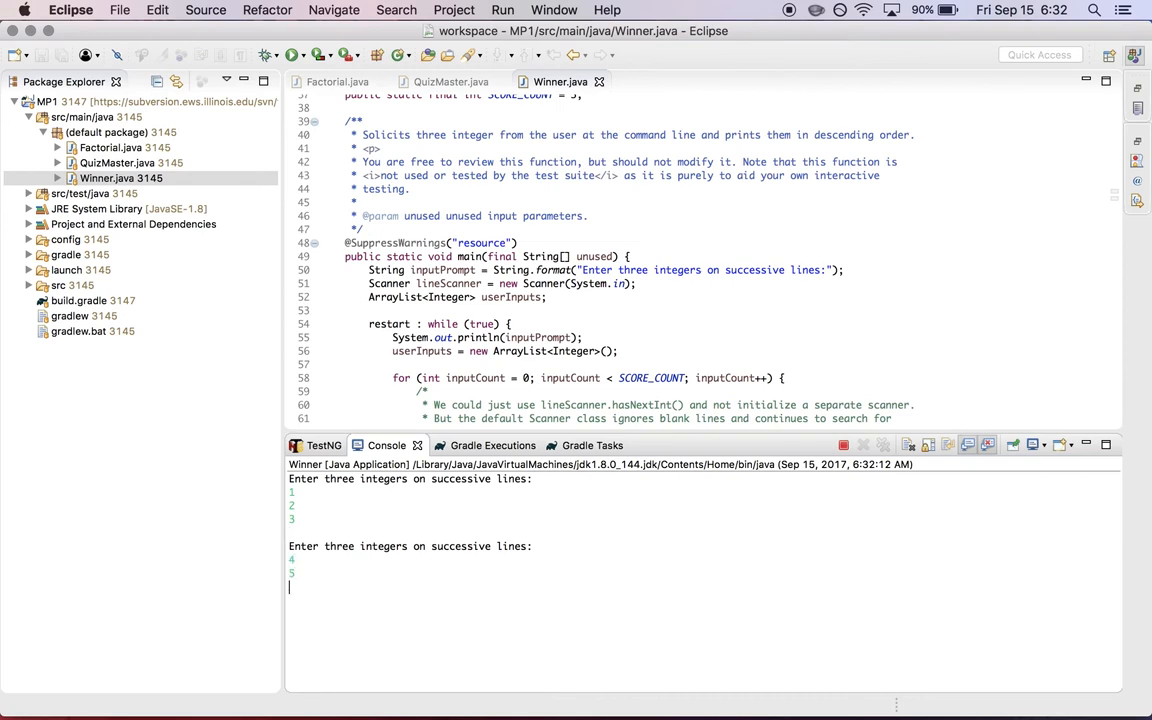
pyautogui.write('6')
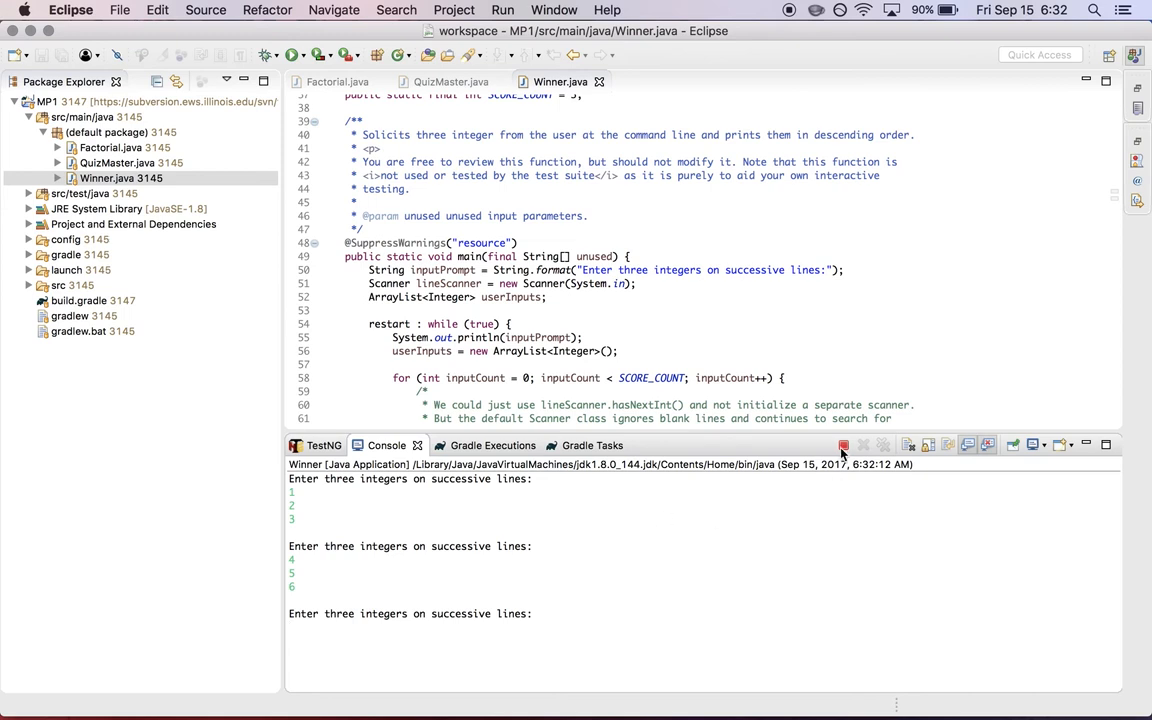
pyautogui.moveTo(840, 444)
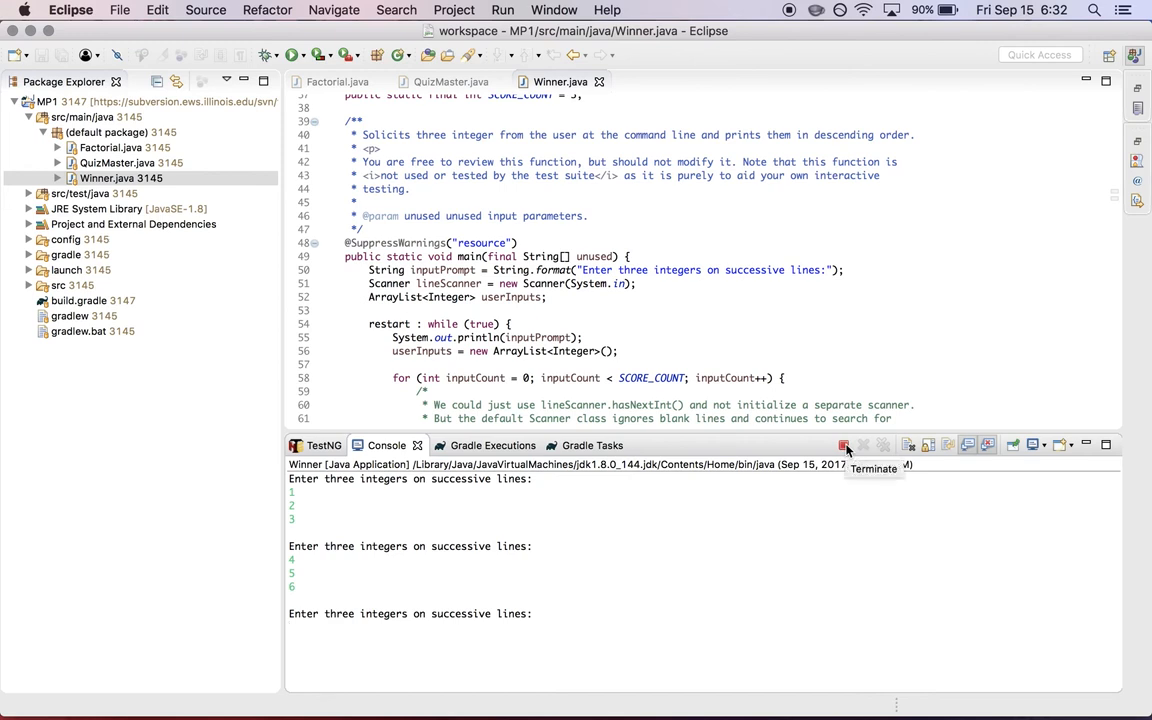
pyautogui.click(842, 444)
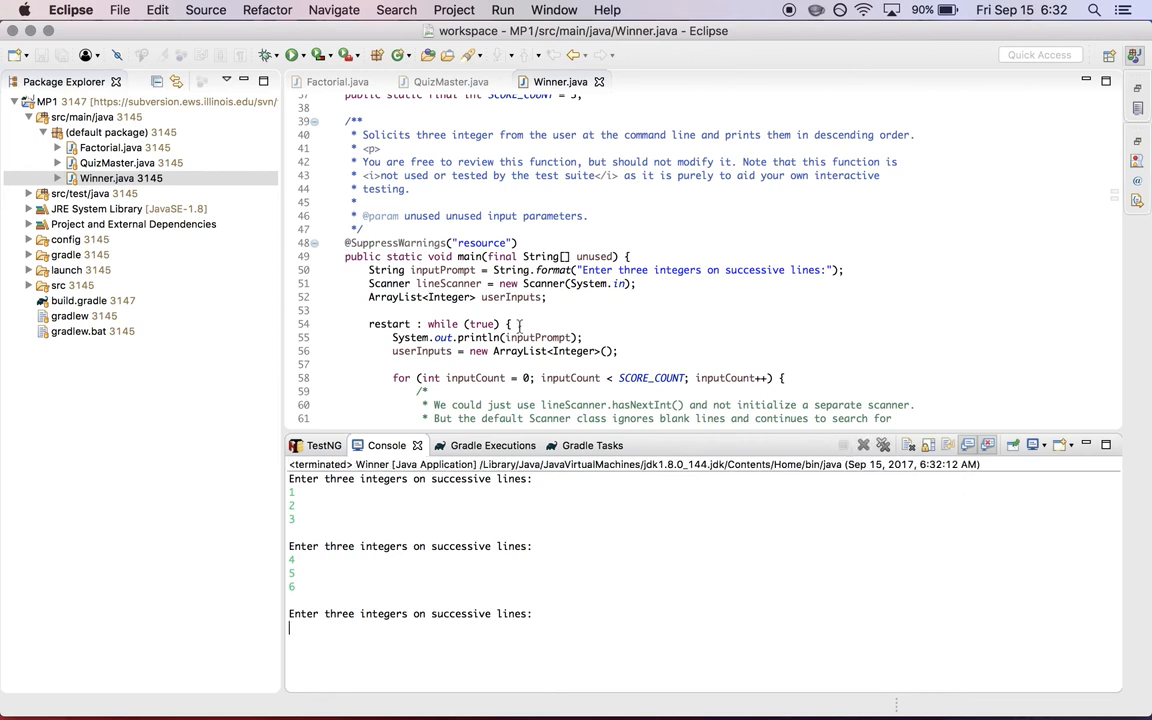
# Close Winner.java and launch QuizMaster as a Java Application from the Run dropdown
pyautogui.click(338, 80)
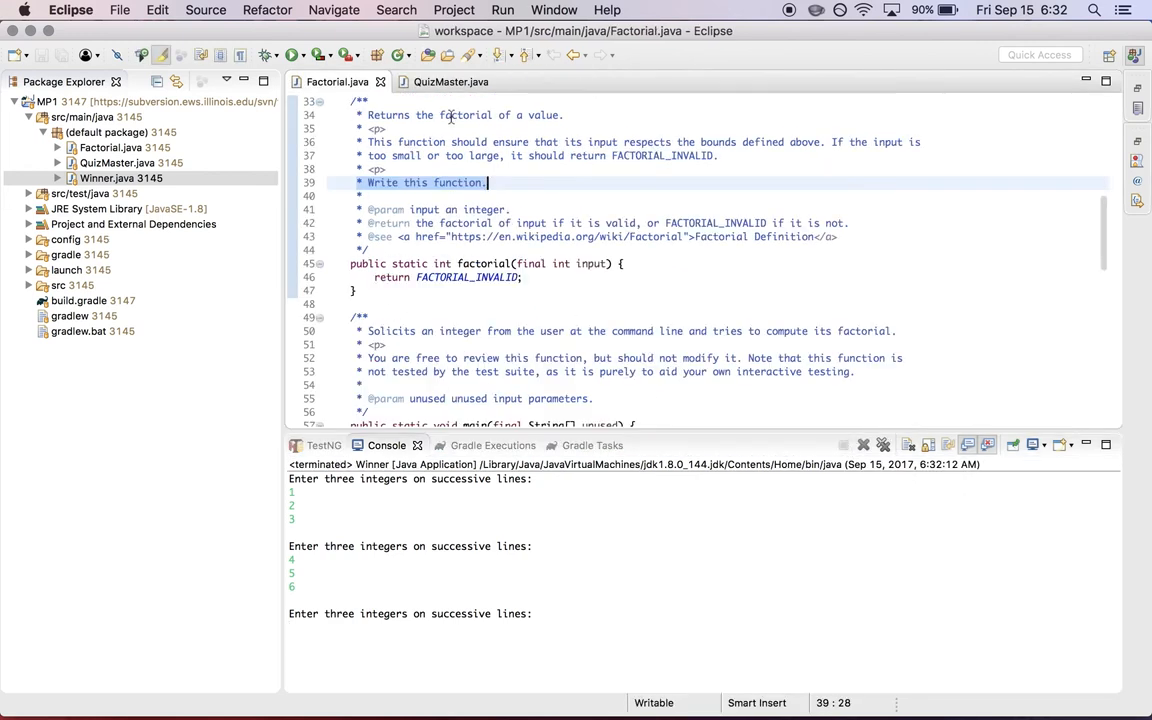
pyautogui.click(458, 82)
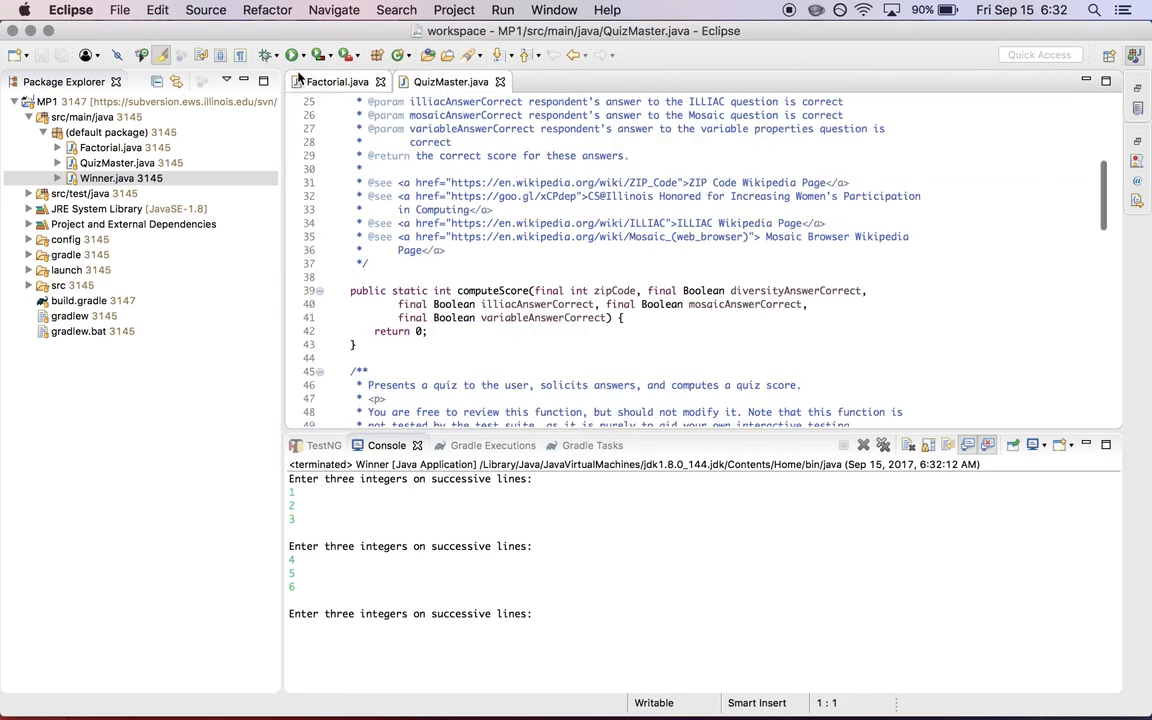
pyautogui.click(292, 56)
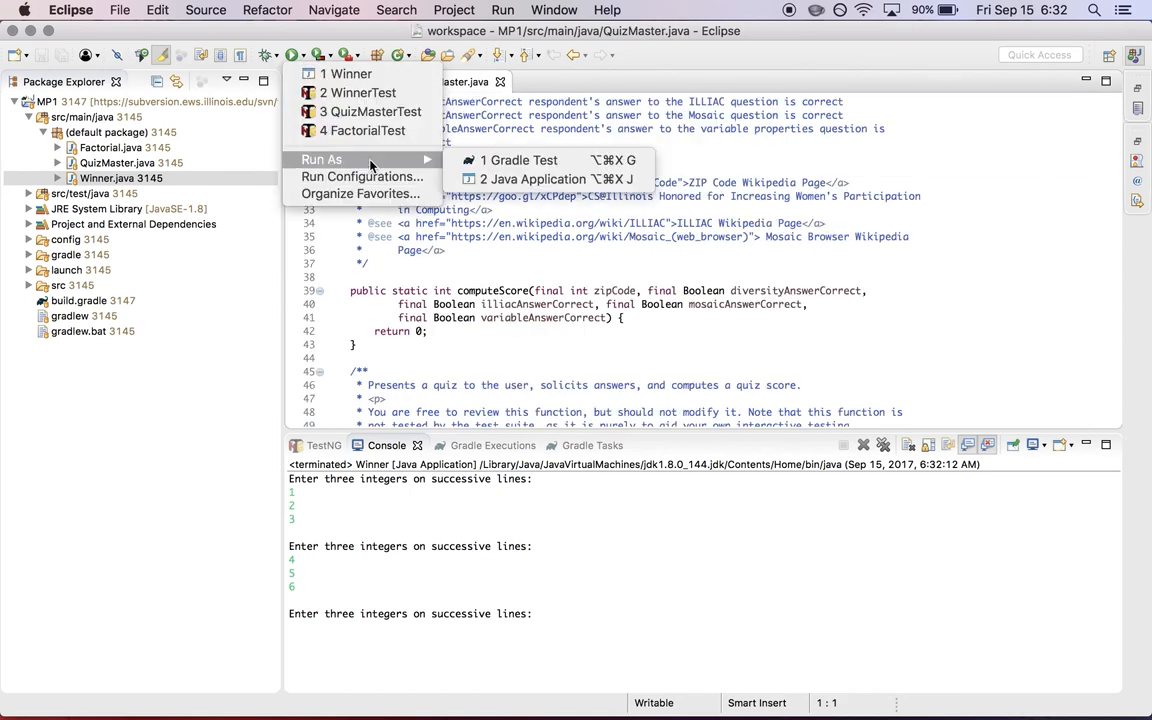
pyautogui.moveTo(530, 180)
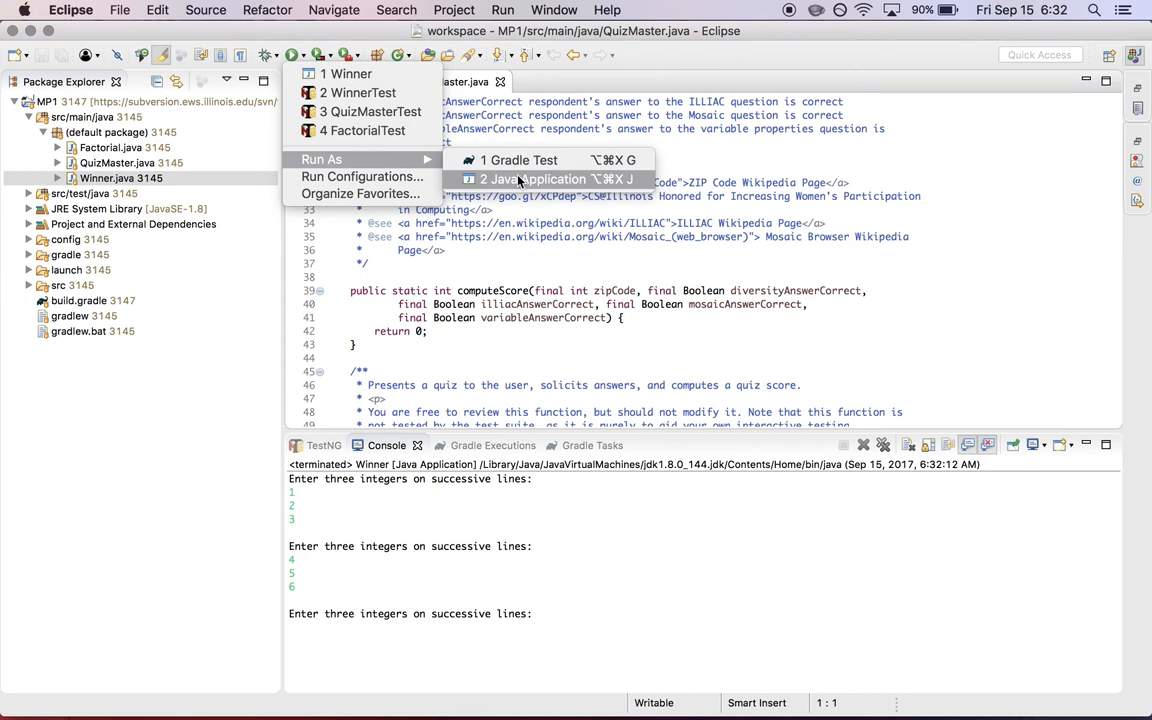
pyautogui.click(528, 178)
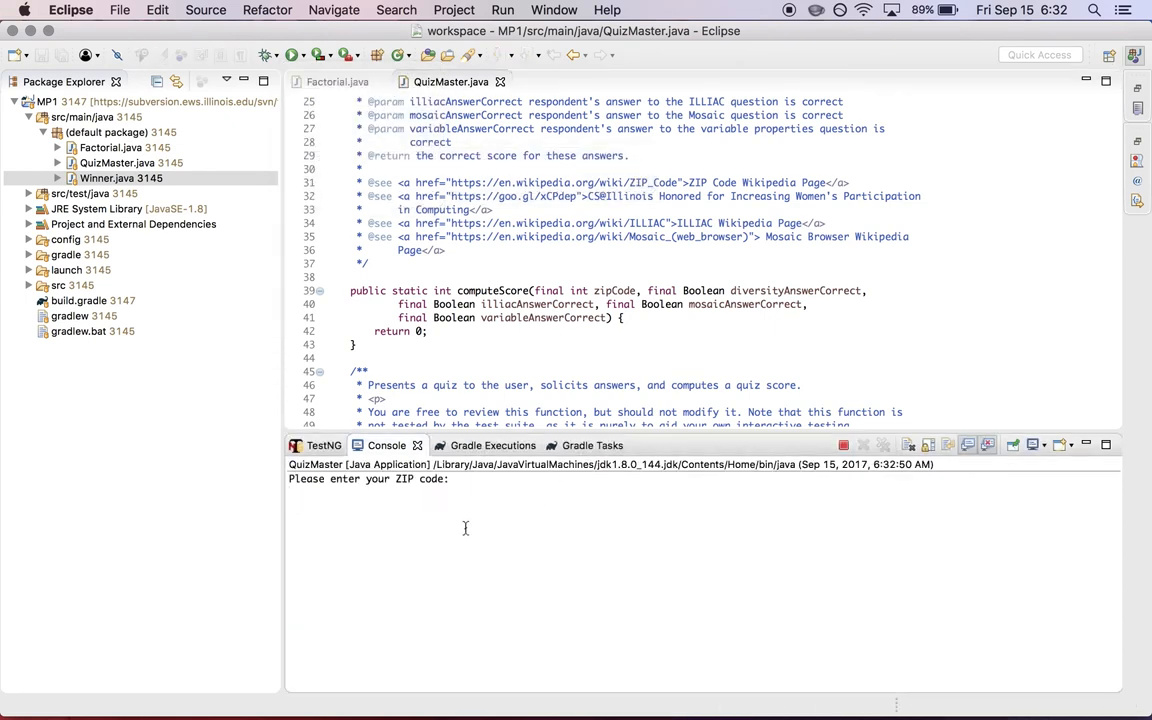
# Answer ZIP code 61820 and quiz answer 3 in QuizMaster's Console until a score of 0 prints
pyautogui.write('61820')
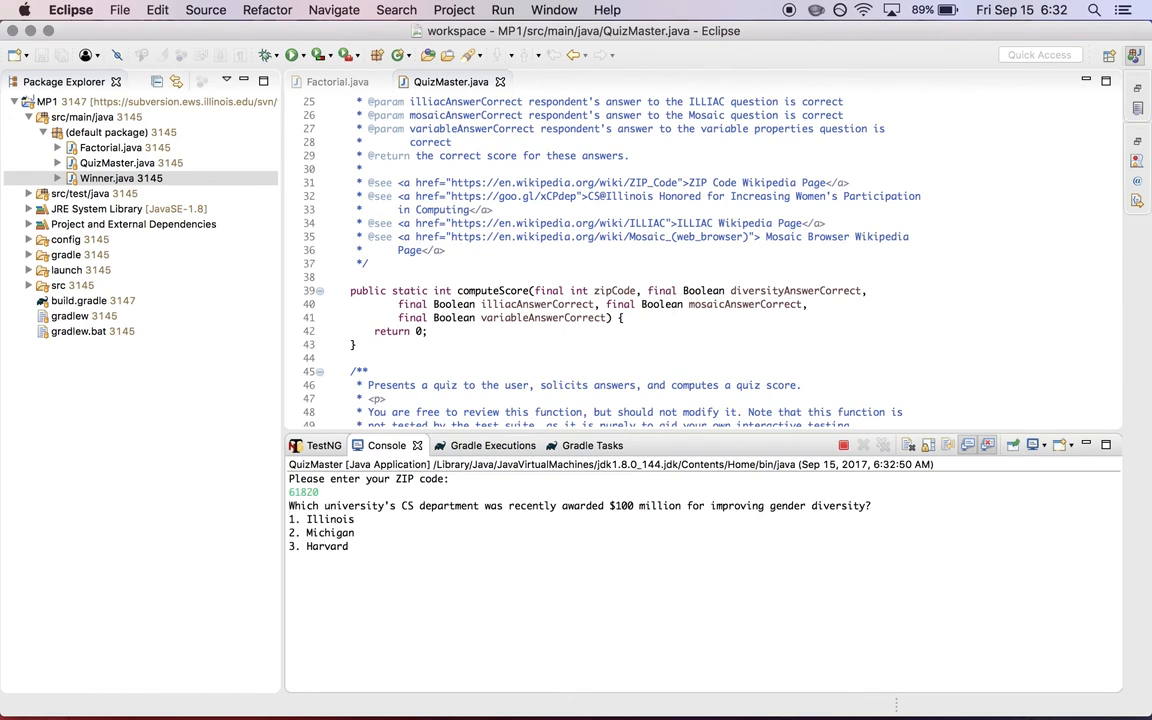
pyautogui.write('3')
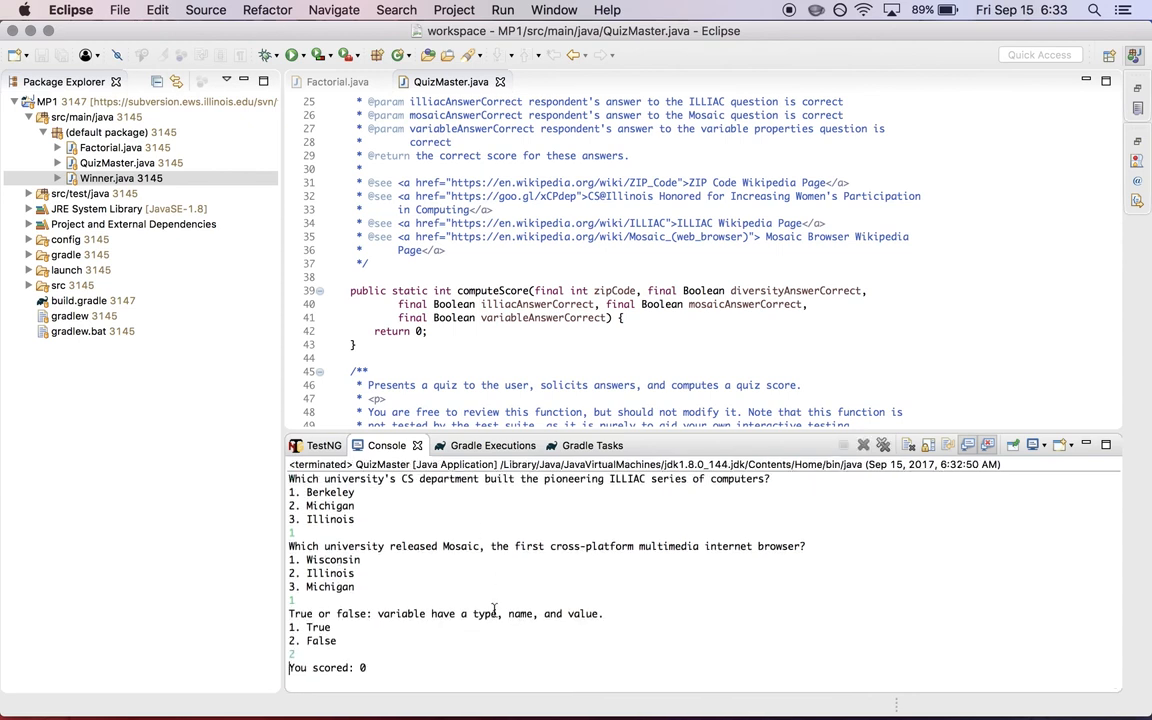
pyautogui.moveTo(360, 644)
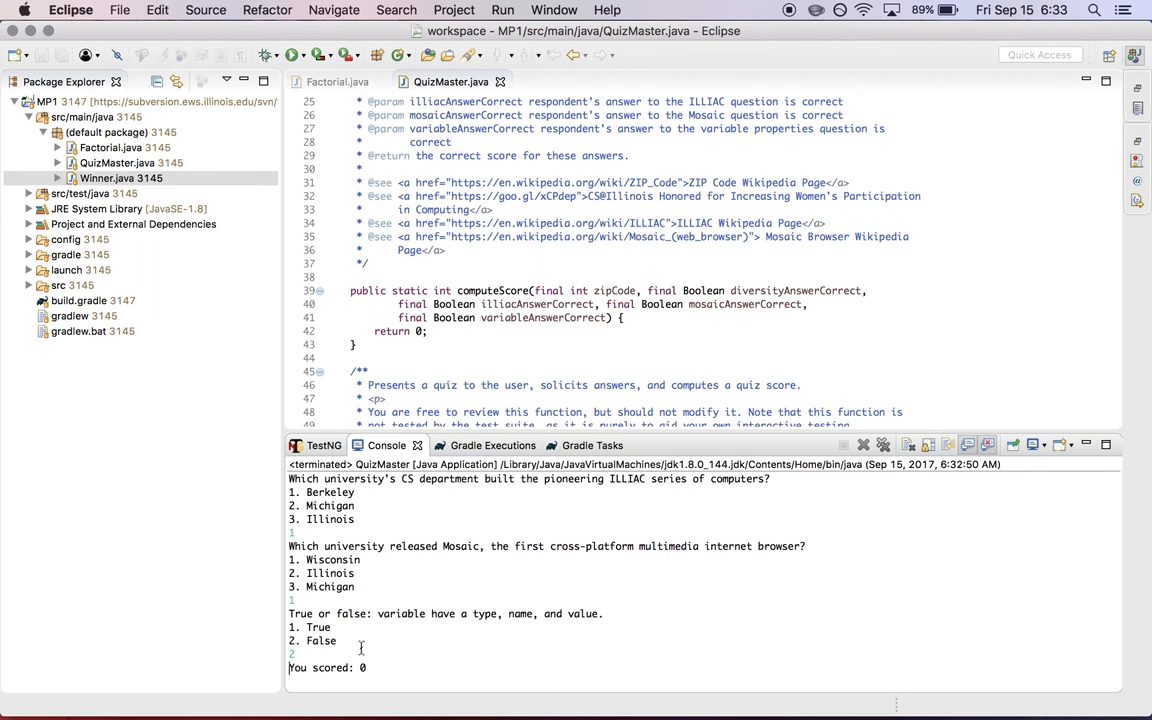
pyautogui.moveTo(388, 628)
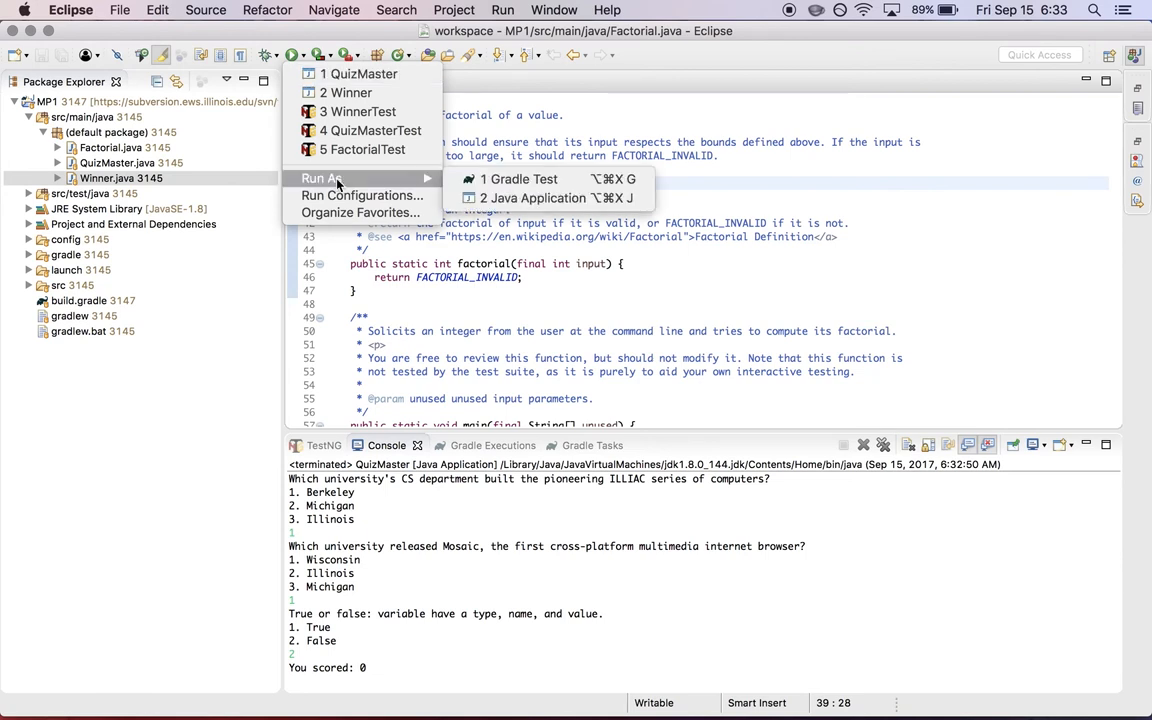
pyautogui.moveTo(532, 198)
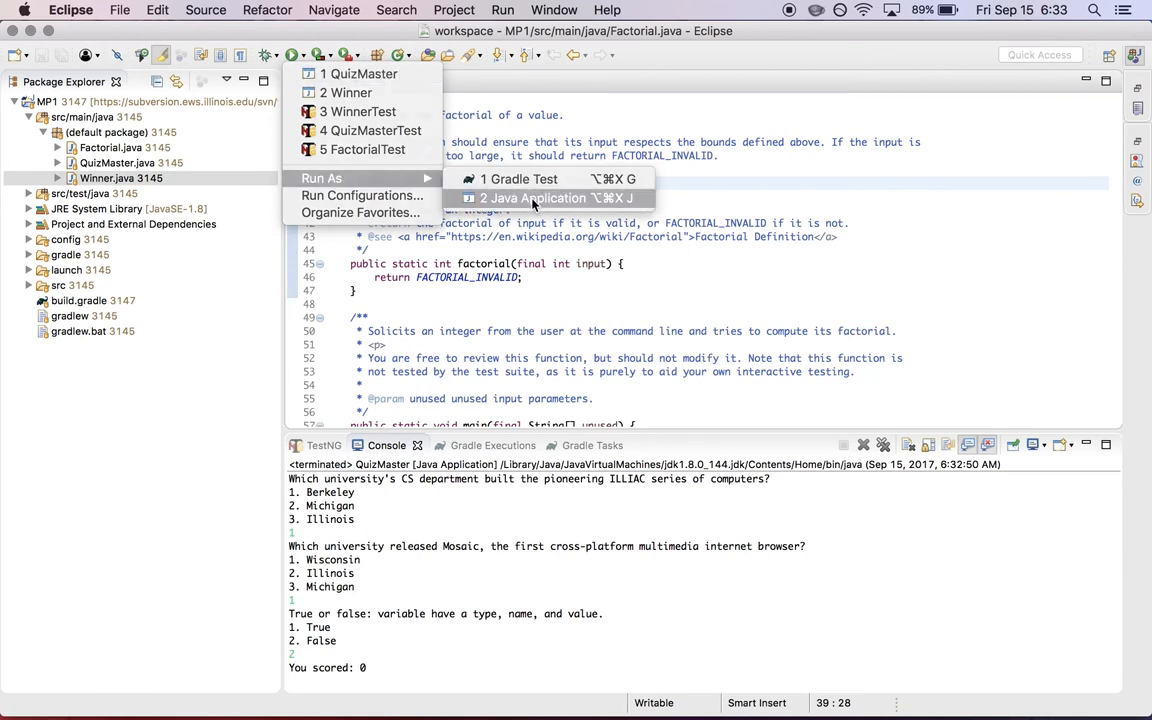
# Launch Factorial via Run As > Java Application from the Run dropdown
pyautogui.click(536, 198)
pyautogui.write('10')
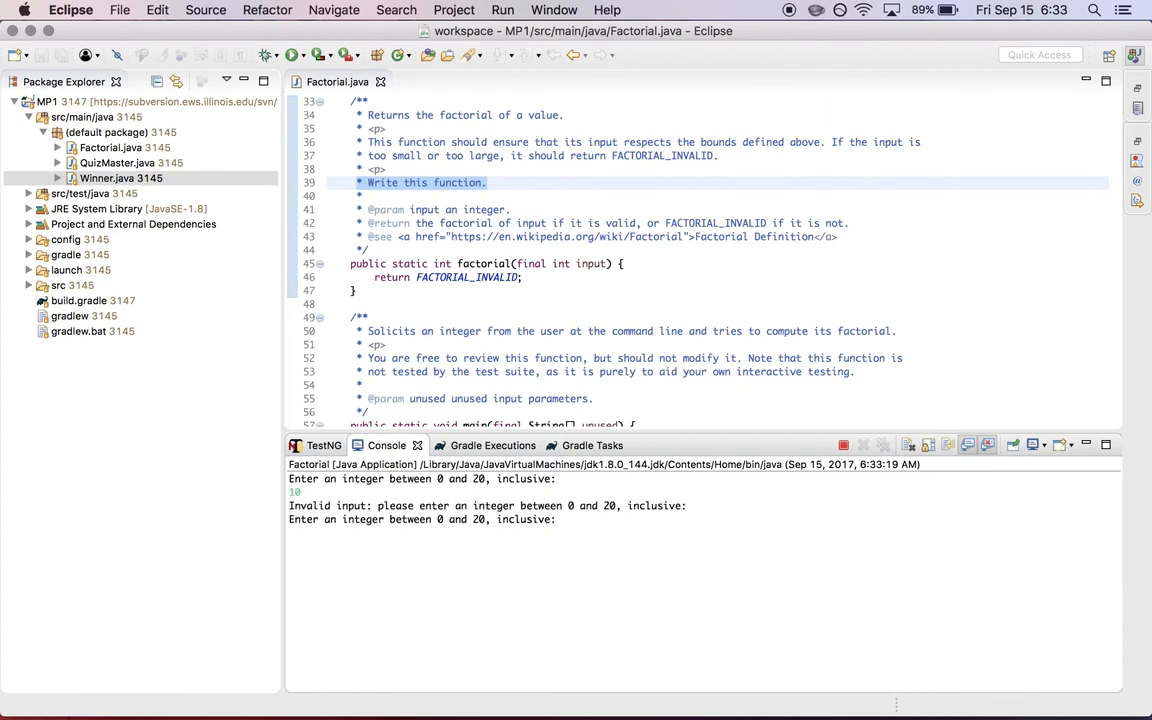
pyautogui.moveTo(476, 576)
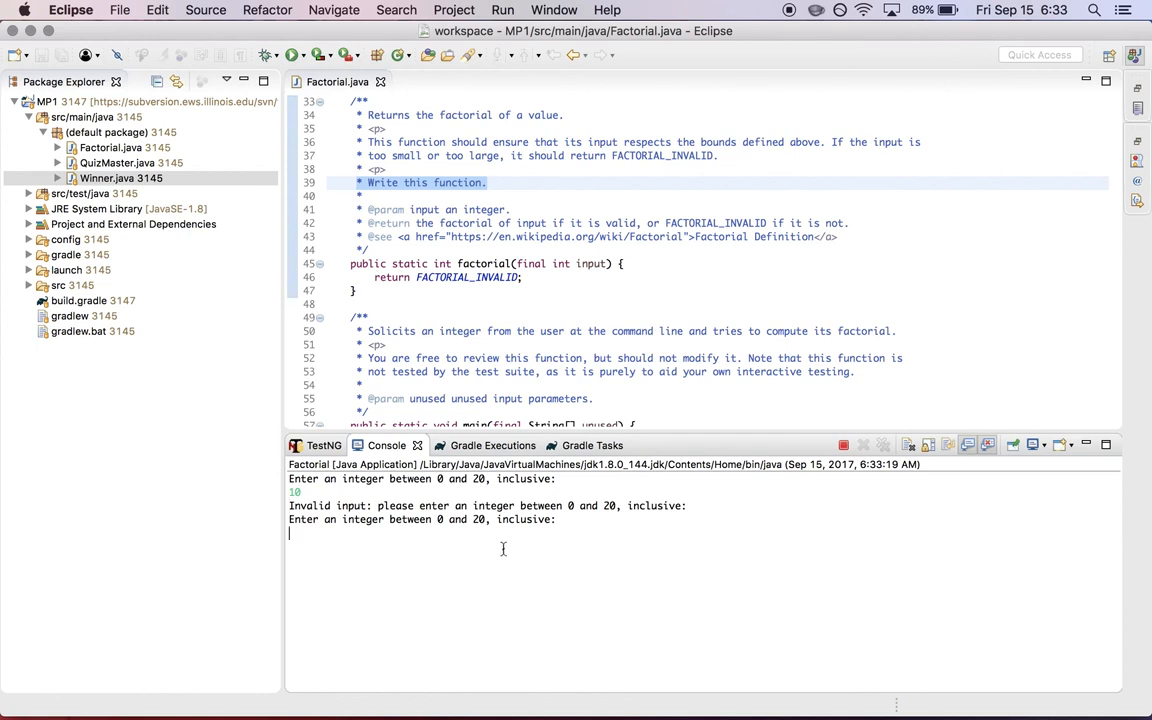
# Enter -1 and 10 into Factorial's Console, each rejected as invalid, then reopen QuizMaster.java
pyautogui.write('-1')
pyautogui.write('30')
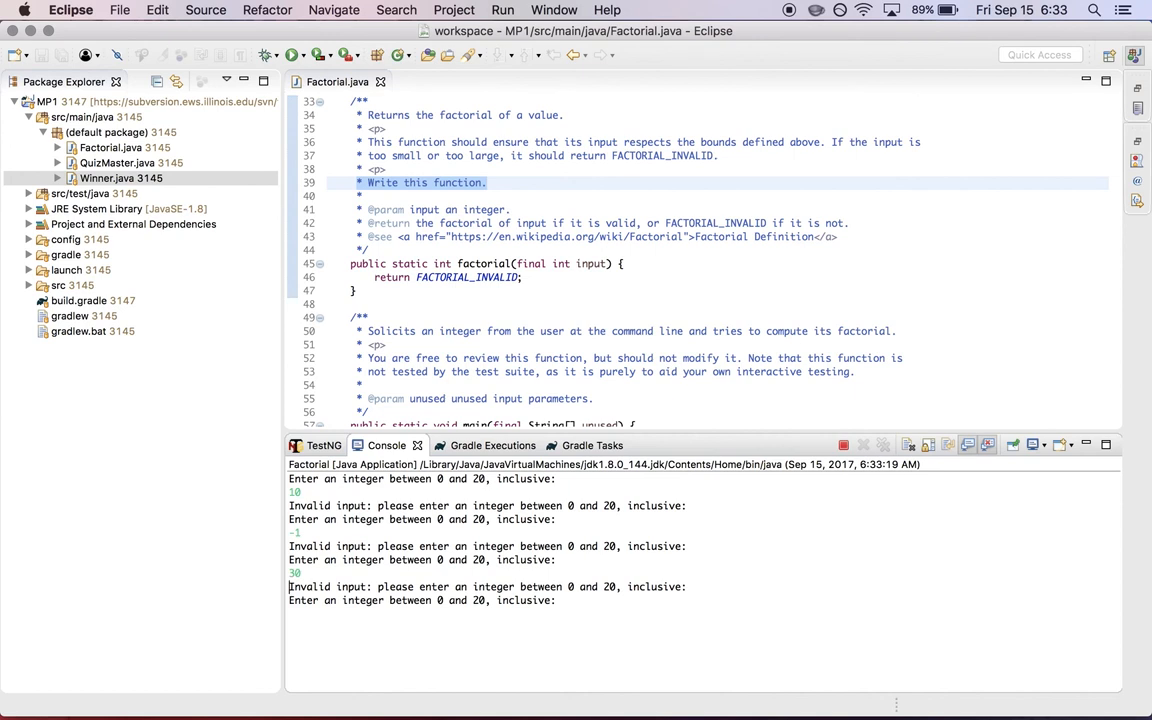
pyautogui.write('10')
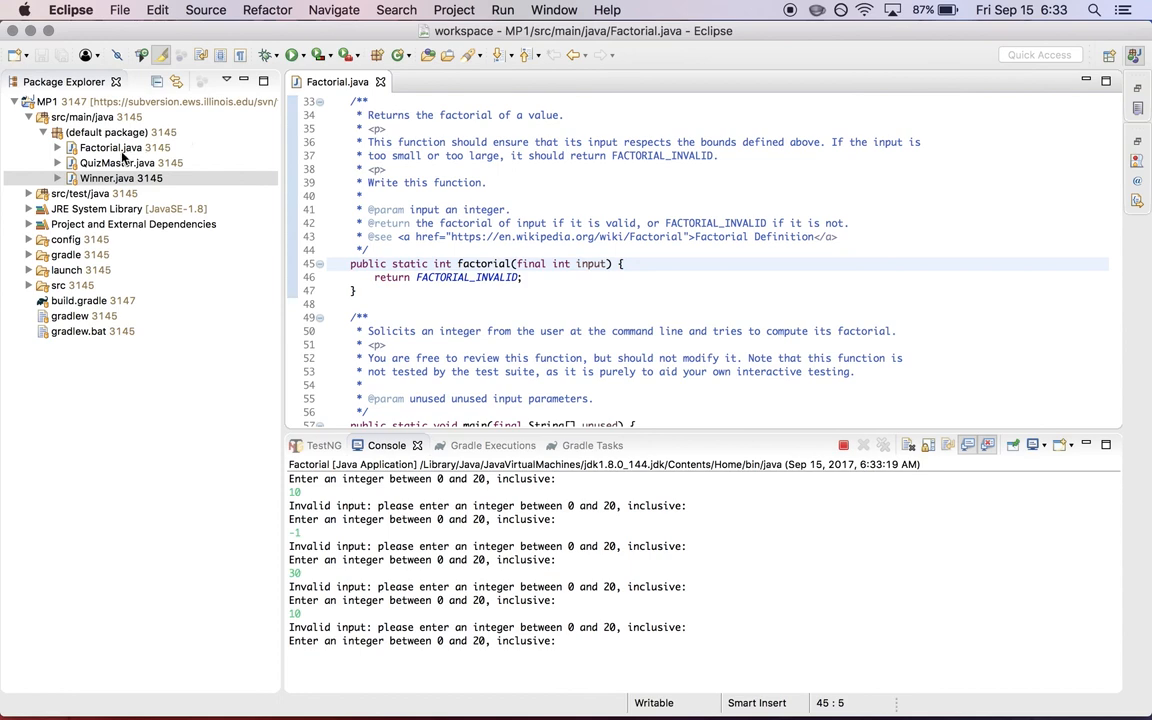
pyautogui.doubleClick(120, 162)
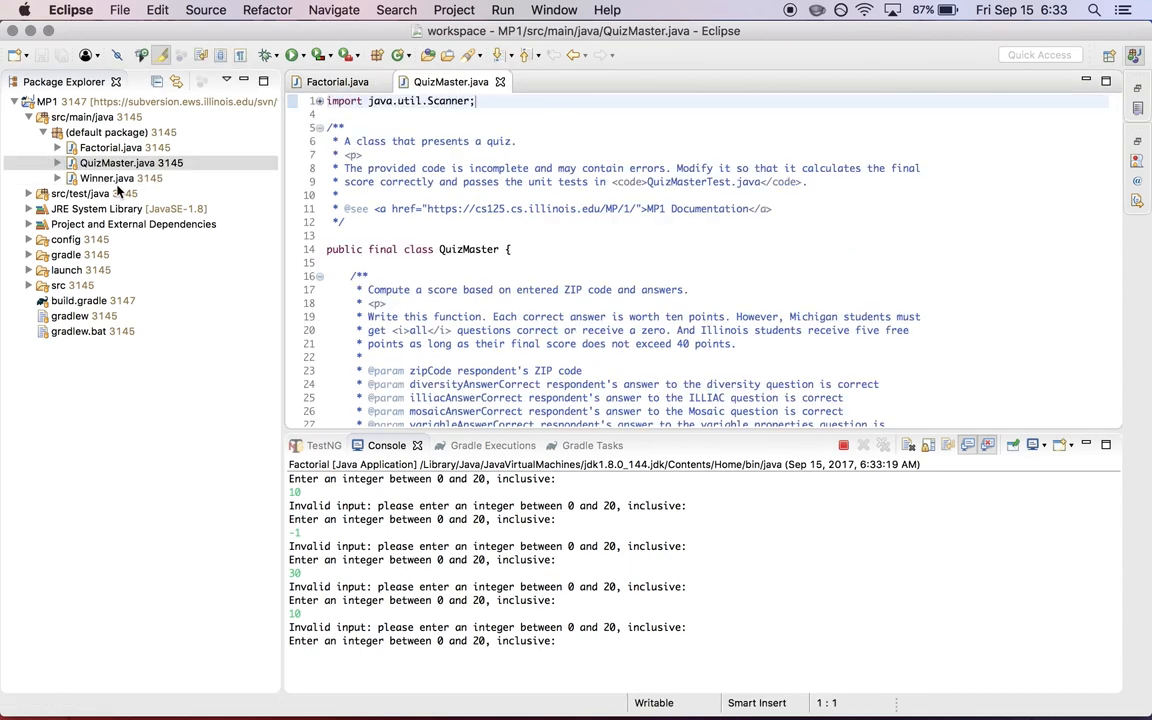